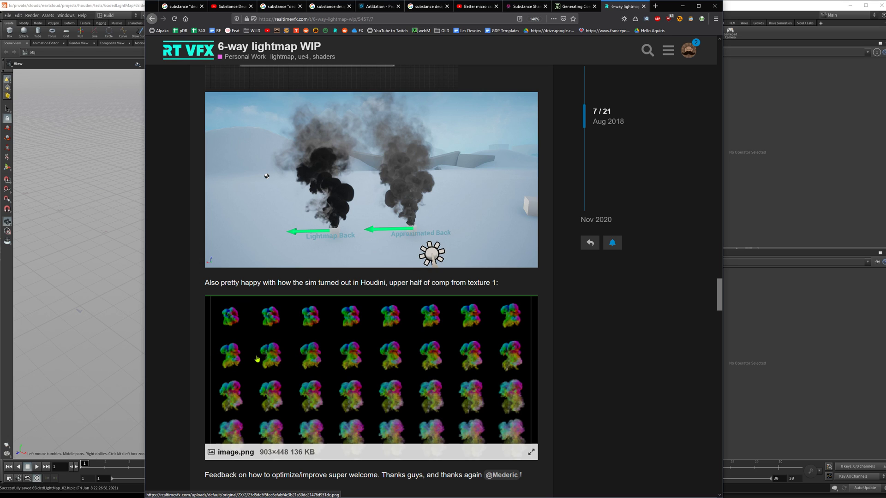
mouse_move(343, 354)
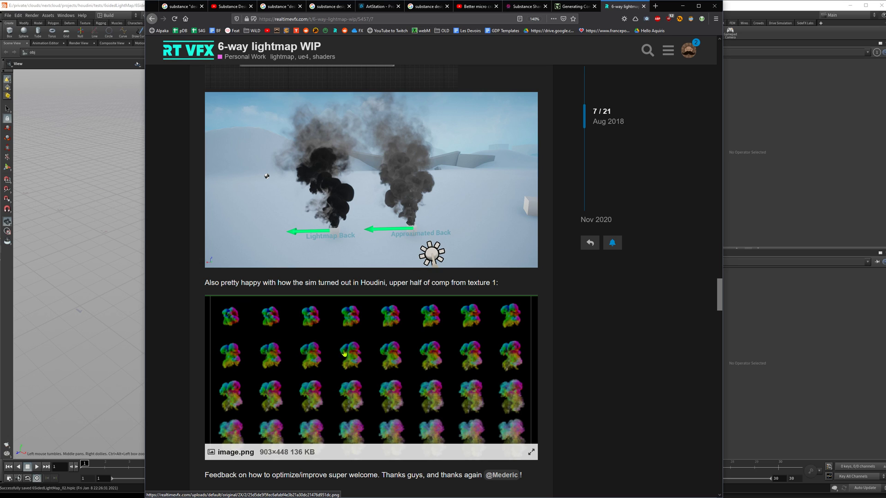
mouse_move(355, 358)
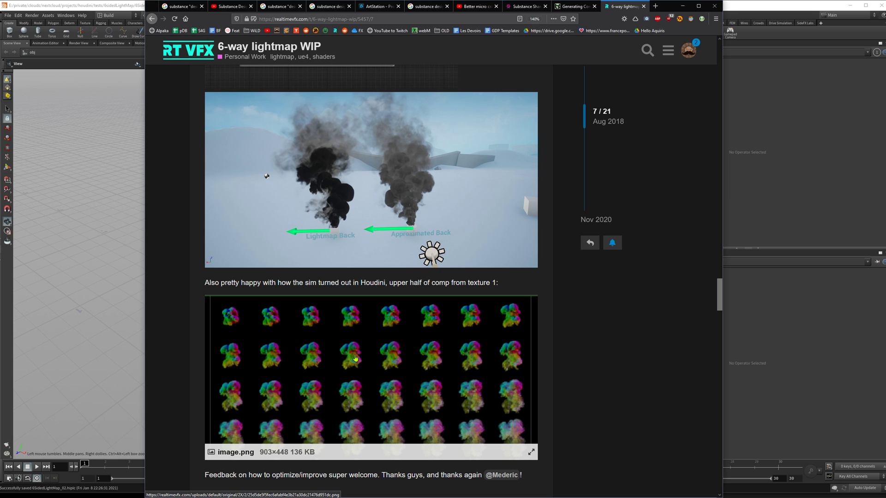
Step: Place a new camera, cam1, in the /obj network looking at the smoke simulation
scroll("down", 3)
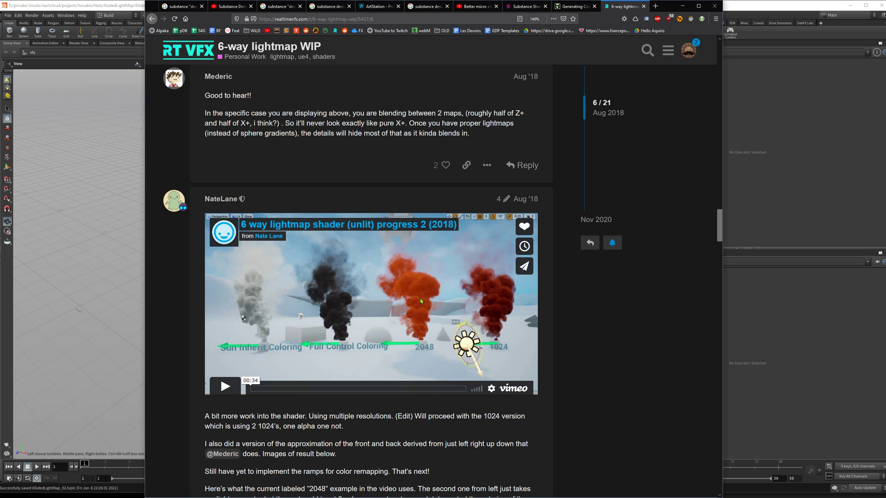
scroll("down", 3)
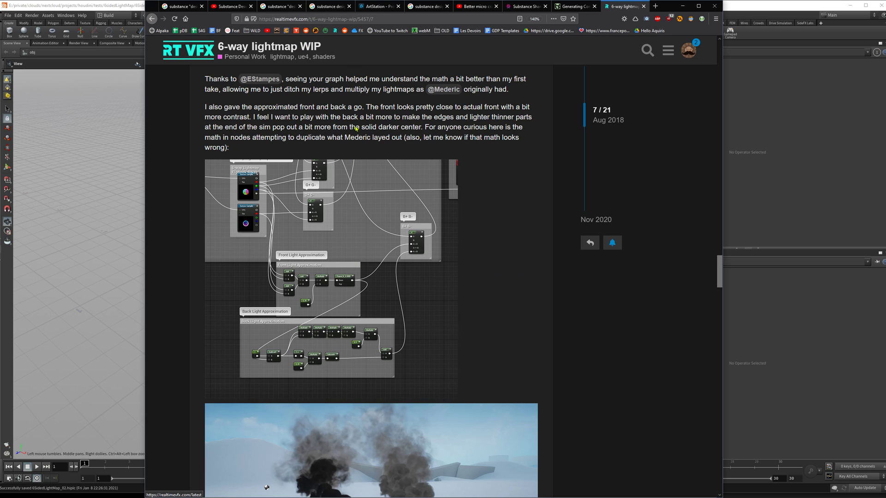
scroll("down", 3)
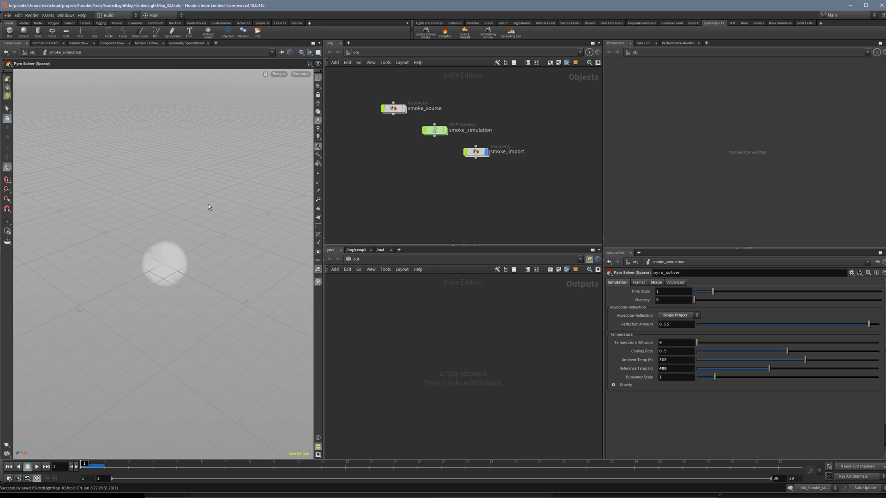
left_click(26, 467)
type("cam")
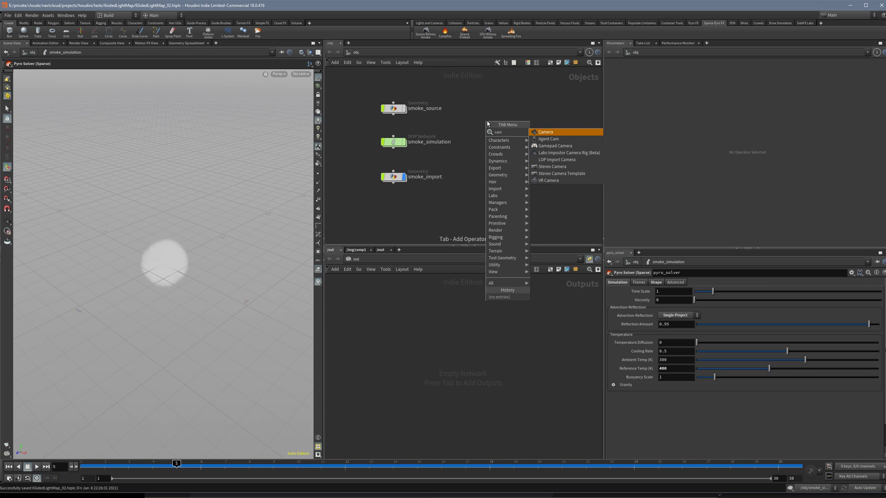
left_click(546, 132)
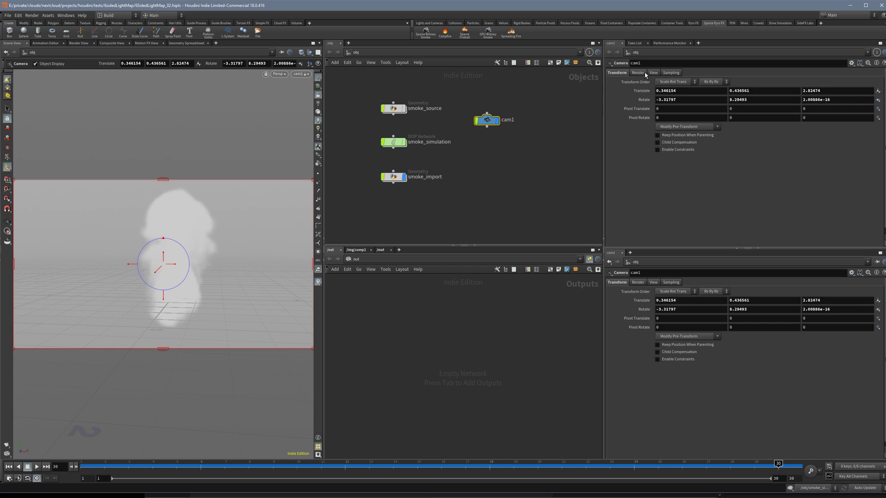
left_click(653, 72)
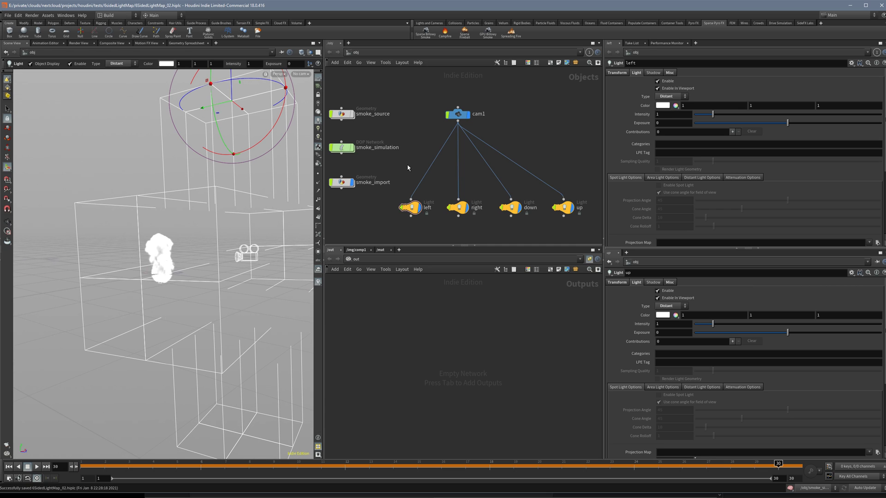
Step: Bring up the node menu to start adding the distant lights for the camera rig
key("tab")
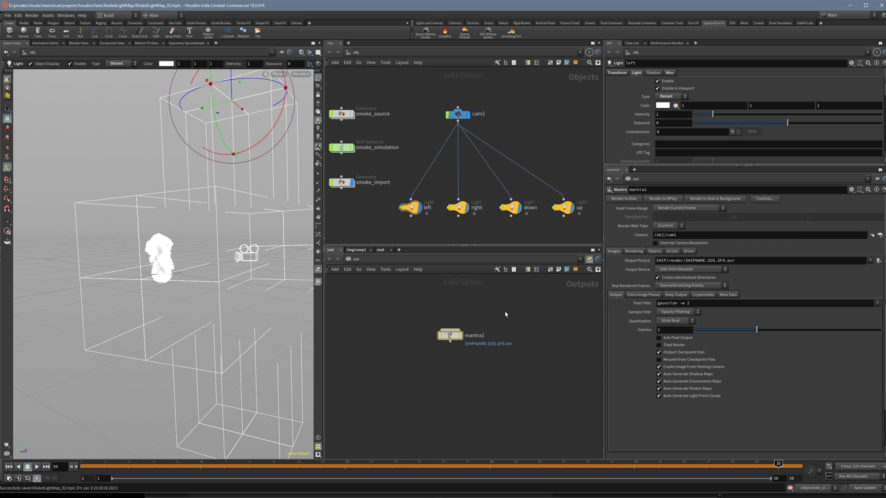
Step: Add an extra image plane on mantra1 exporting the 'direct' variable per light, then start the render view
left_click(644, 294)
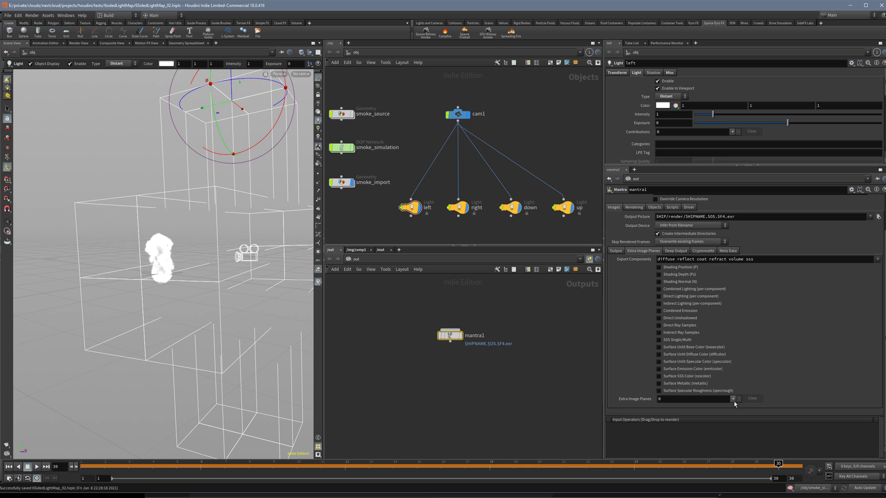
left_click(731, 400)
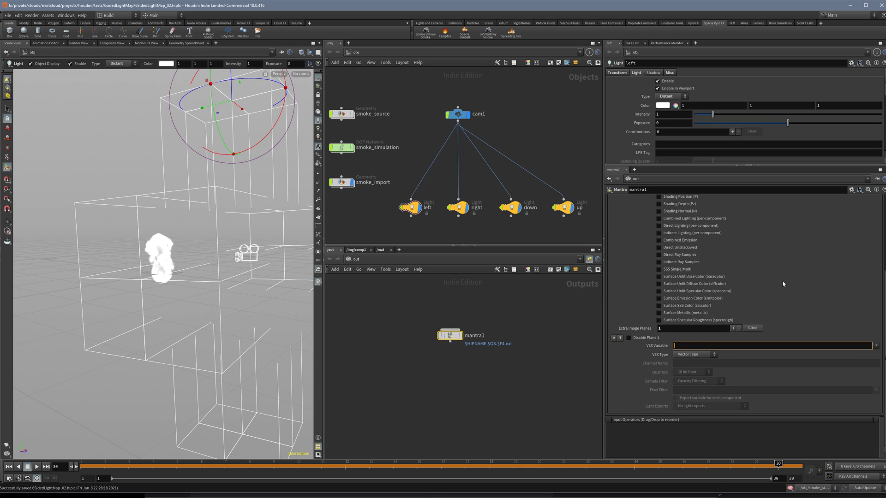
type("direct")
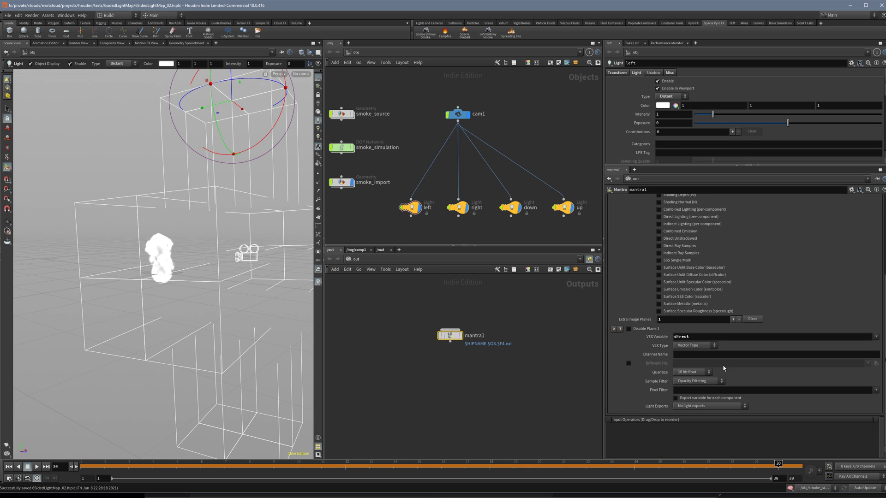
left_click(675, 398)
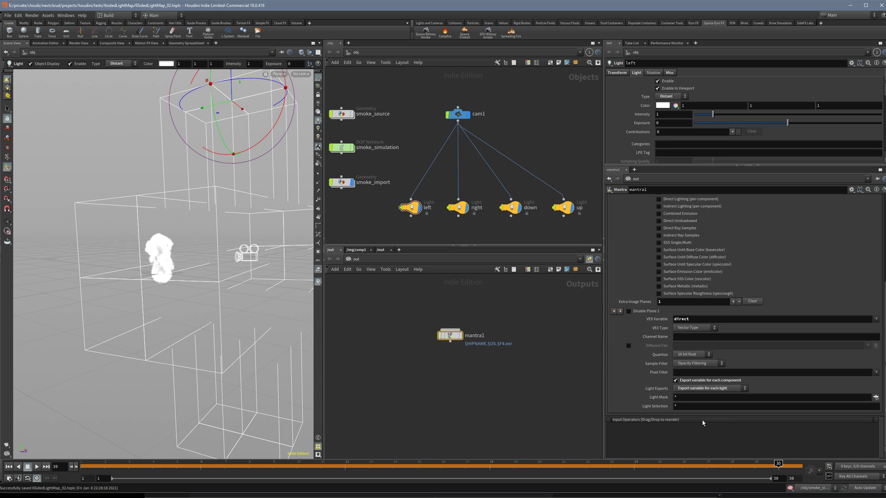
left_click(9, 16)
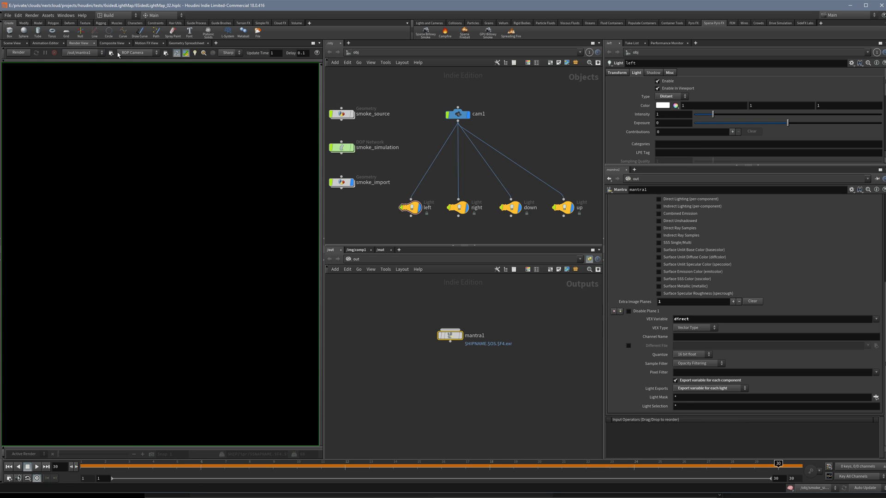
left_click(135, 52)
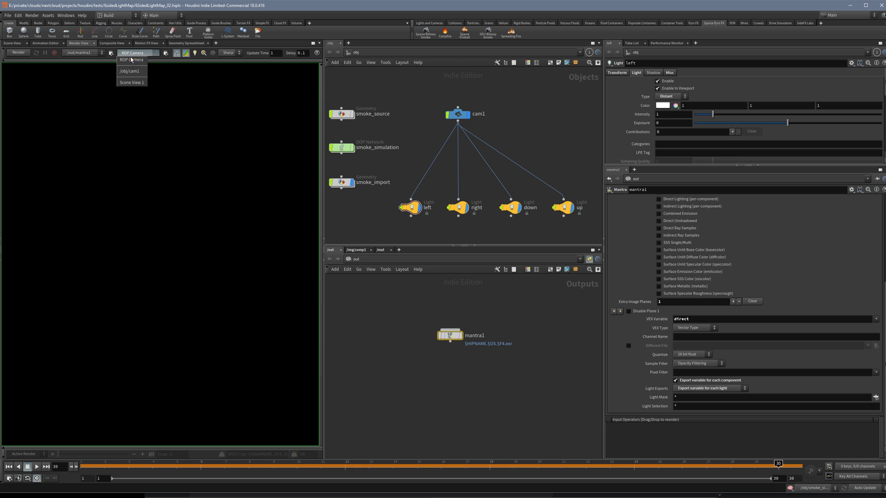
left_click(129, 71)
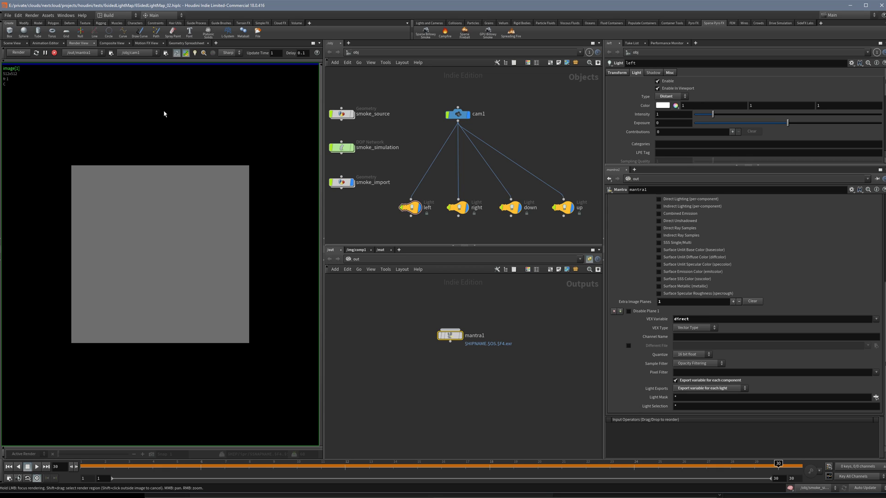
left_click(16, 52)
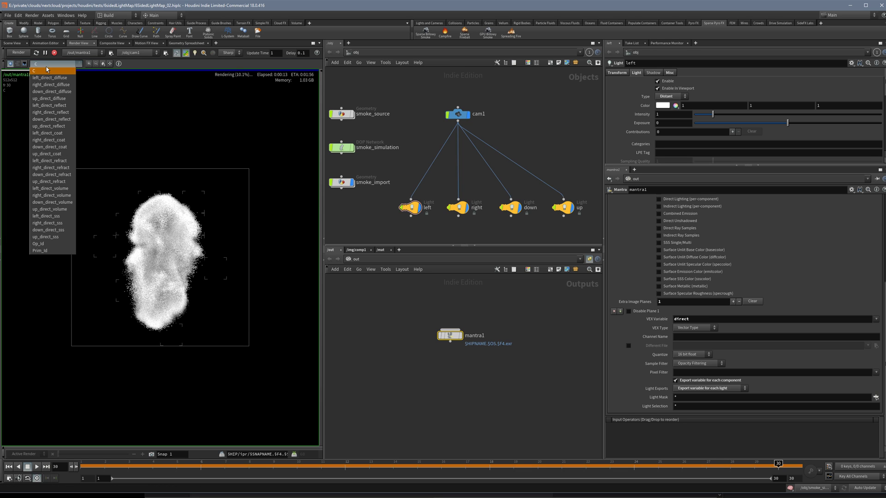
left_click(50, 77)
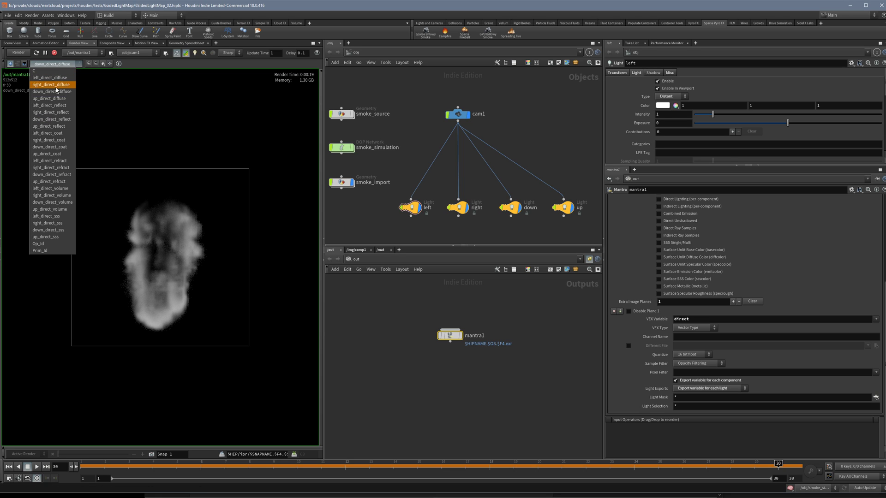
left_click(50, 78)
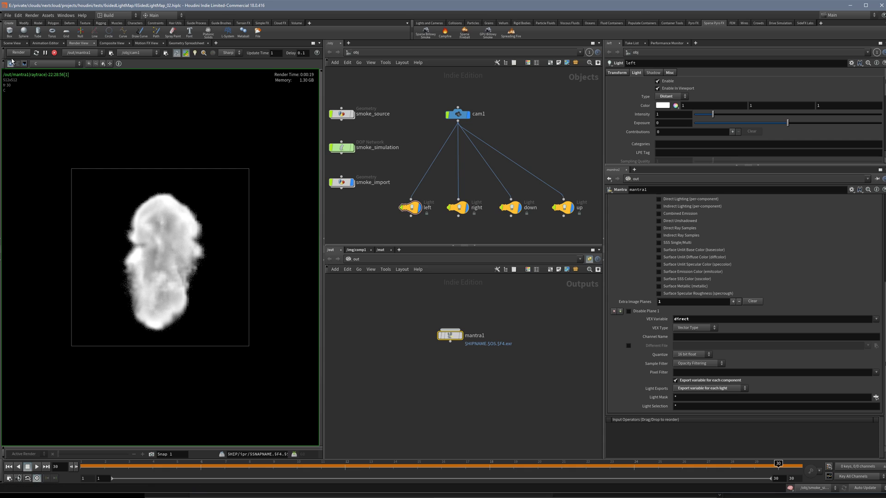
left_click(12, 43)
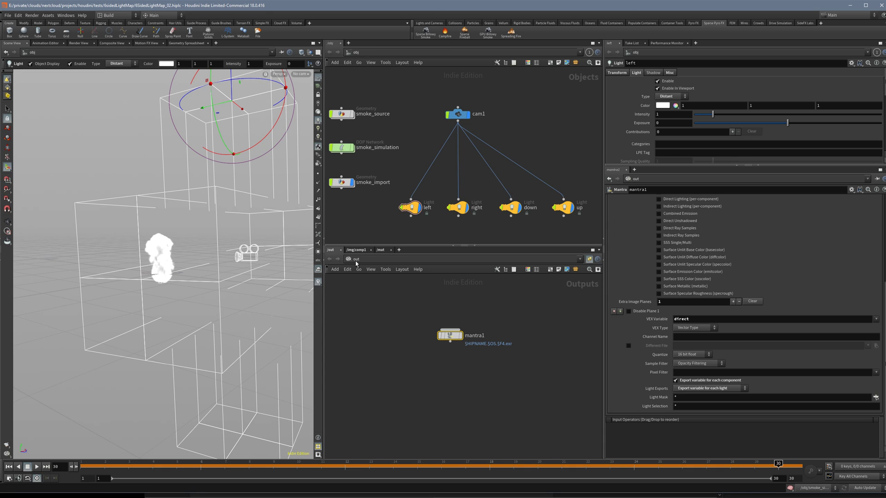
mouse_move(366, 238)
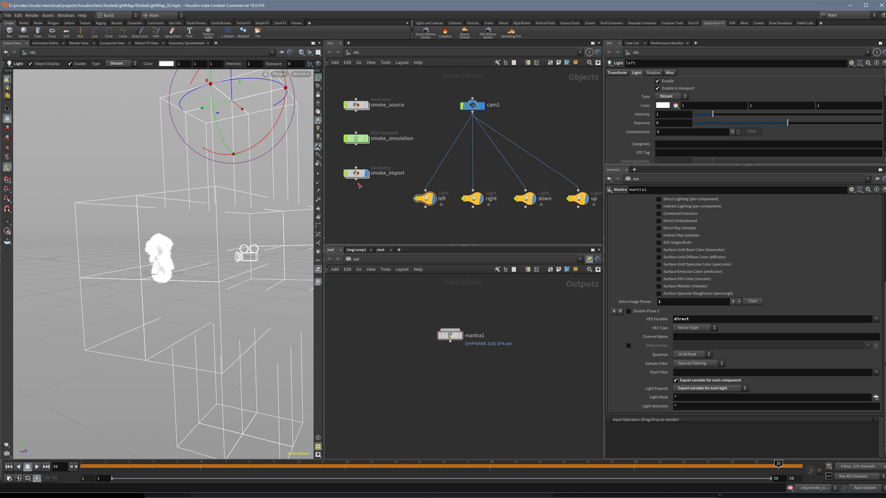
Step: Show the smoke_import object's render settings and bring up the mantra1 render node
left_click(356, 173)
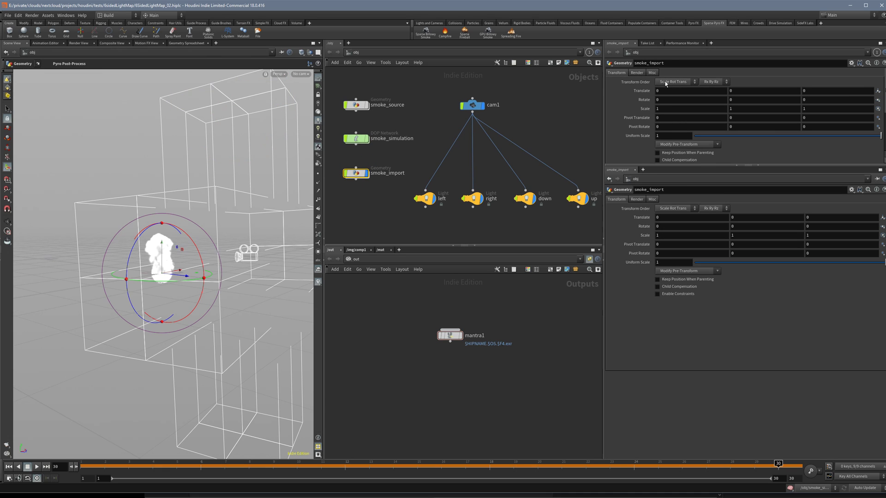
left_click(636, 72)
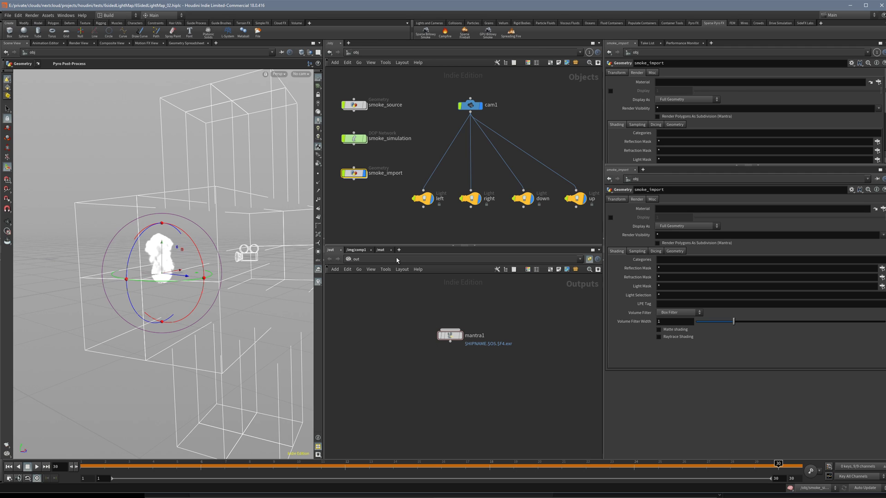
left_click(450, 335)
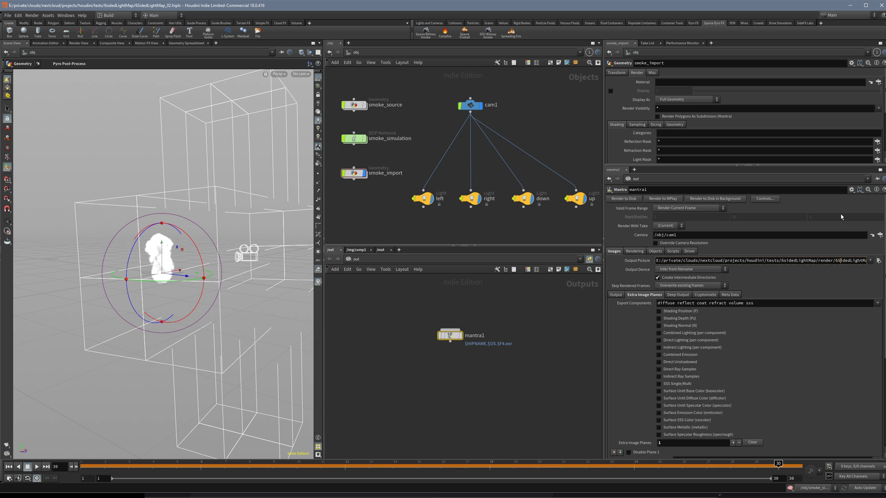
Step: Set mantra1's output picture path to $HIP/test.exr
left_click(763, 260)
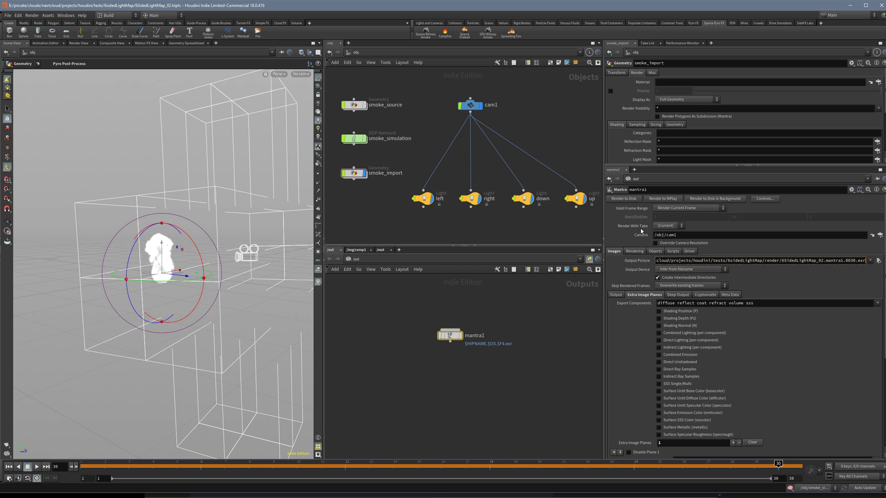
mouse_move(633, 218)
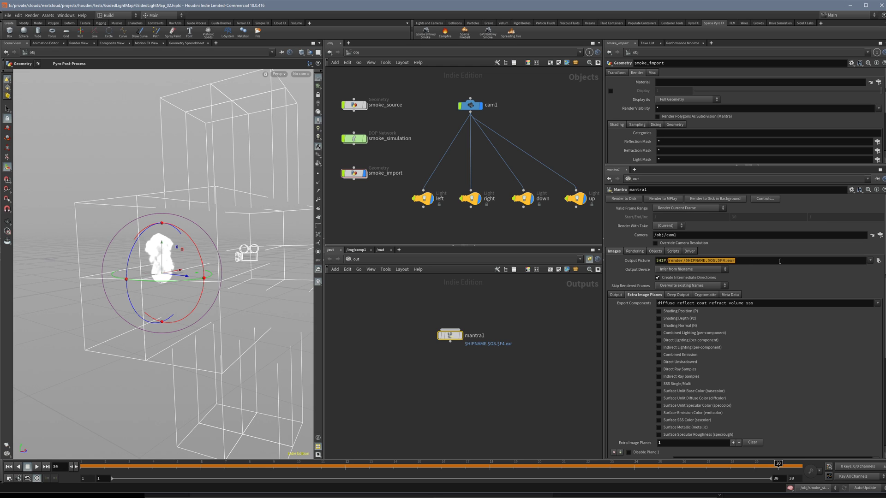
type("$HIP/test.exr")
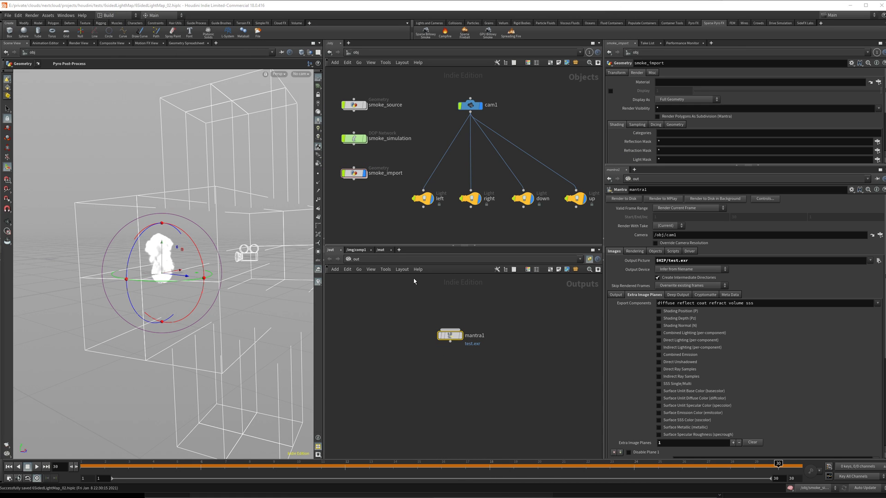
Step: Add a network view pane set to /img and create a new image network
left_click(399, 250)
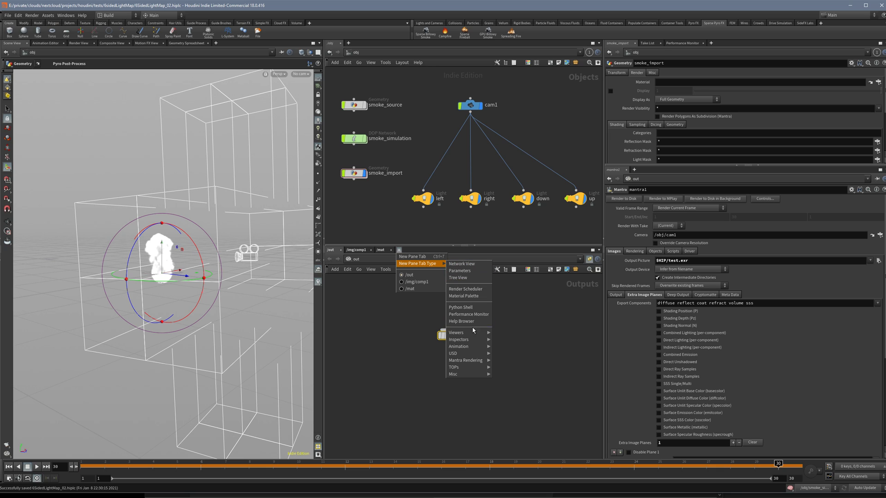
mouse_move(464, 296)
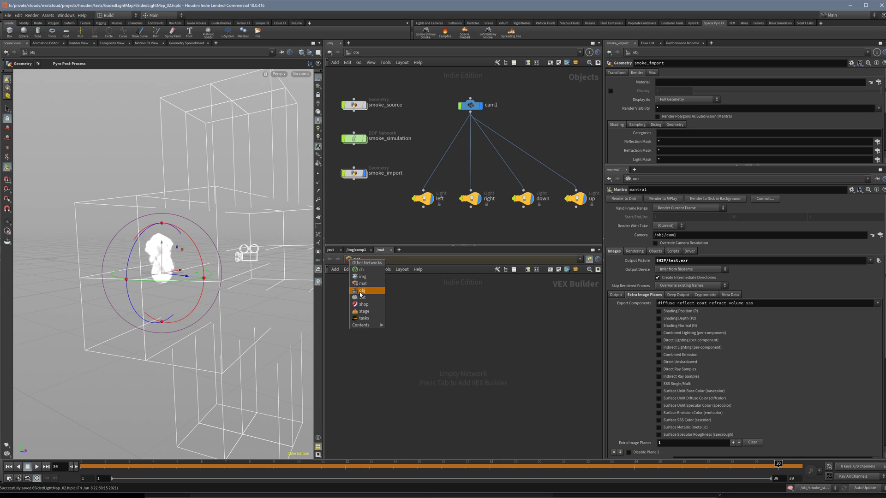
left_click(363, 276)
type("im")
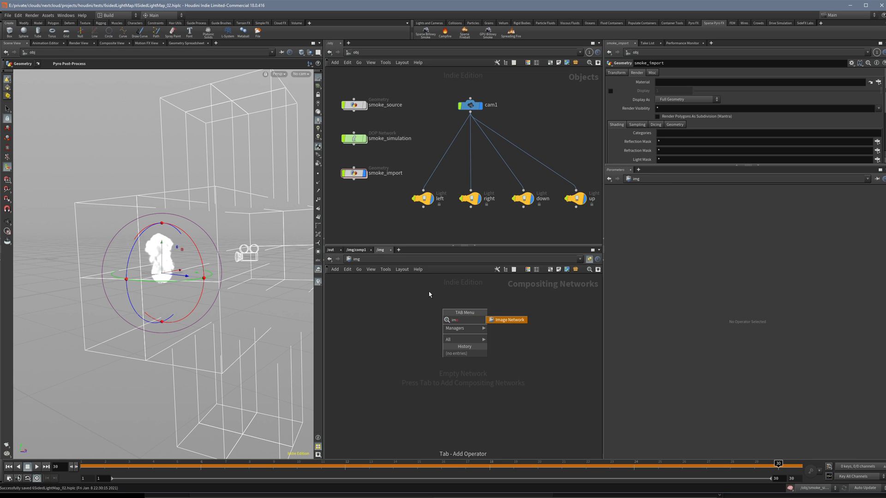
left_click(509, 319)
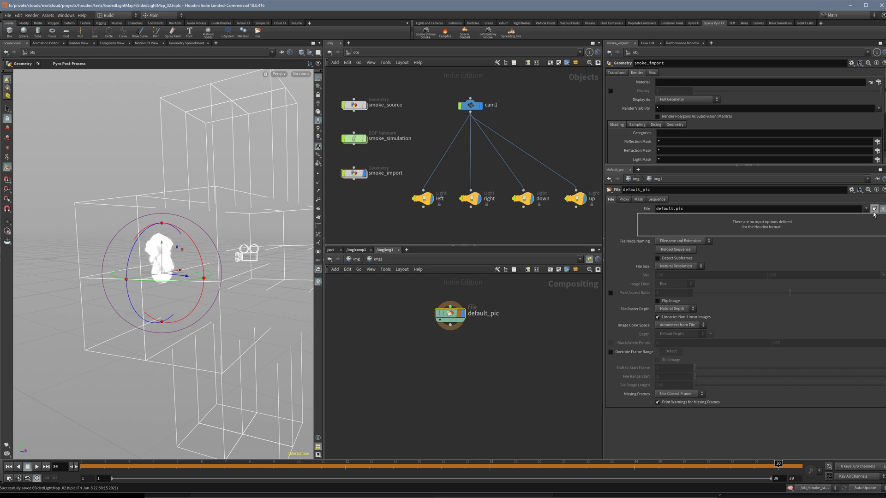
Step: Load the 6SidedLightMap_02 mantra1 render from the render folder into a File COP
left_click(874, 209)
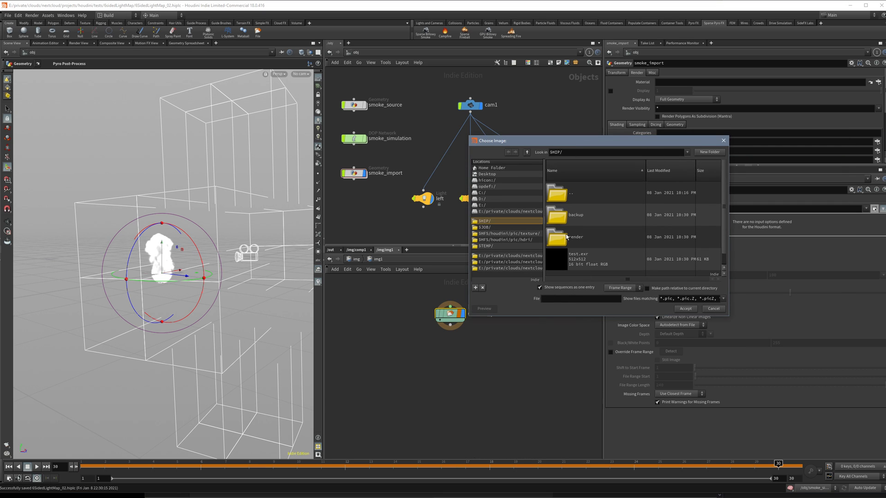
double_click(575, 237)
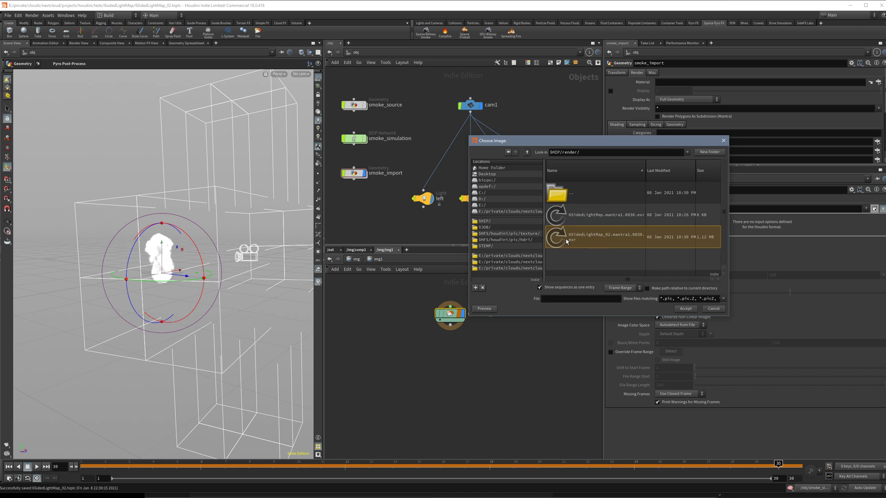
left_click(686, 308)
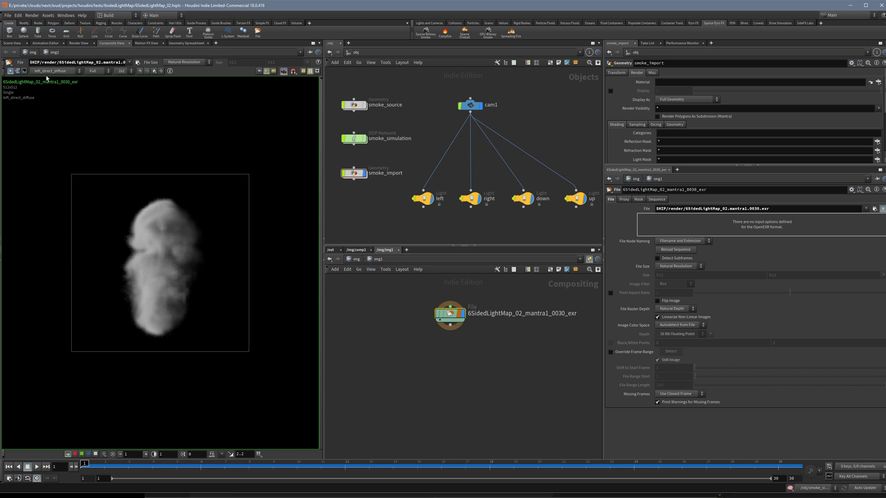
Step: Display the right_direct_diffuse plane in the composite view and enlarge the network pane
left_click(52, 71)
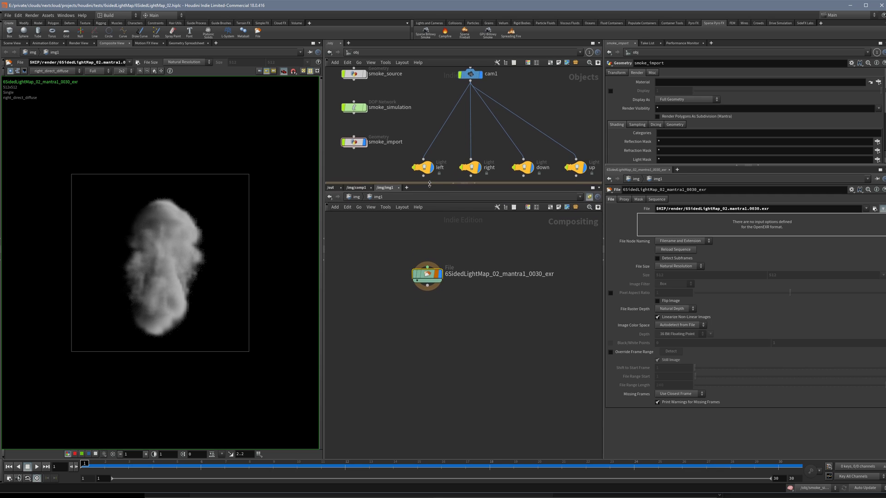
left_click_drag(427, 275, 399, 255)
type("l")
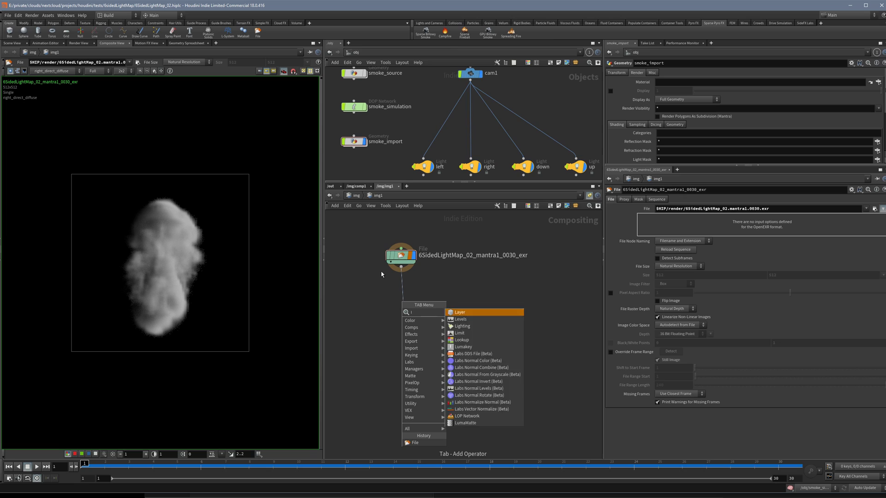
Step: Add levels1 after the File node with its input white level lowered to 0.606
left_click(461, 319)
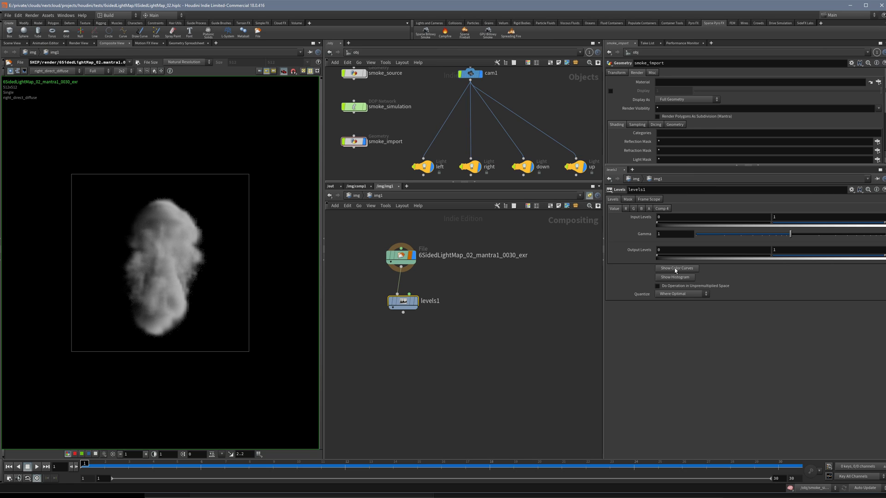
left_click_drag(885, 223, 854, 223)
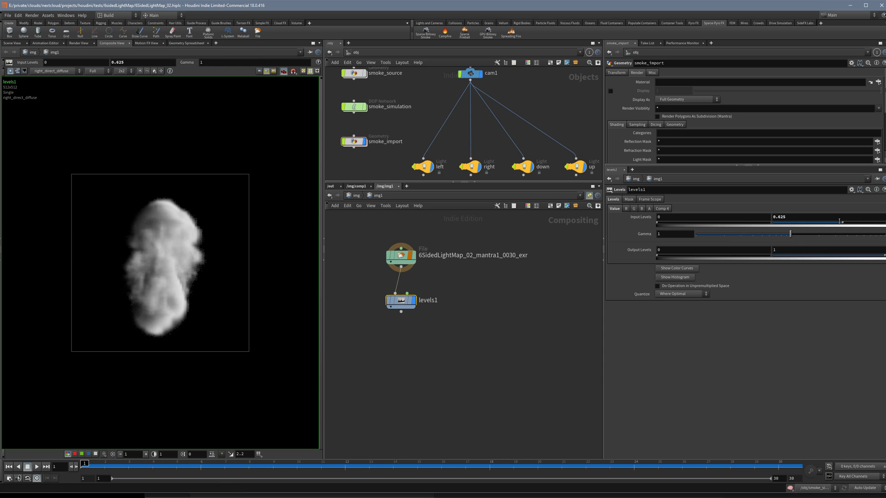
left_click_drag(838, 222, 841, 224)
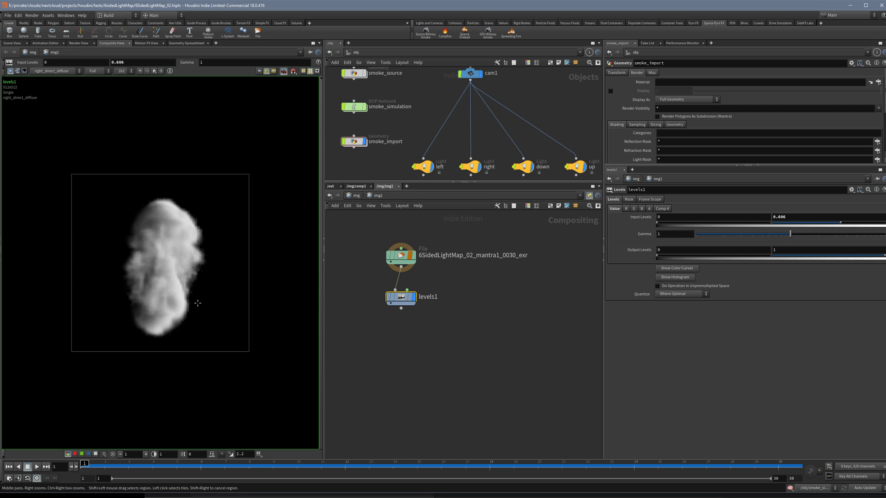
mouse_move(277, 294)
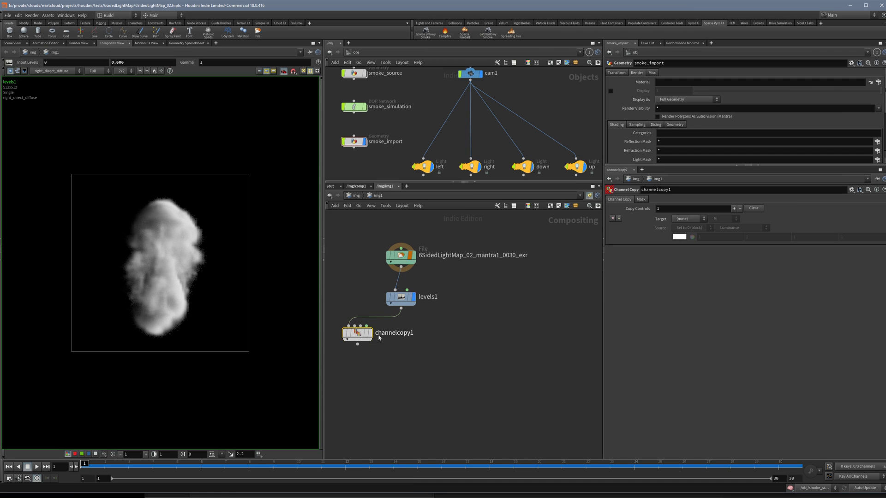
Step: Set Channel Copy targets to C, sourcing left_direct_diffuse and right_direct_diffuse planes
left_click(698, 219)
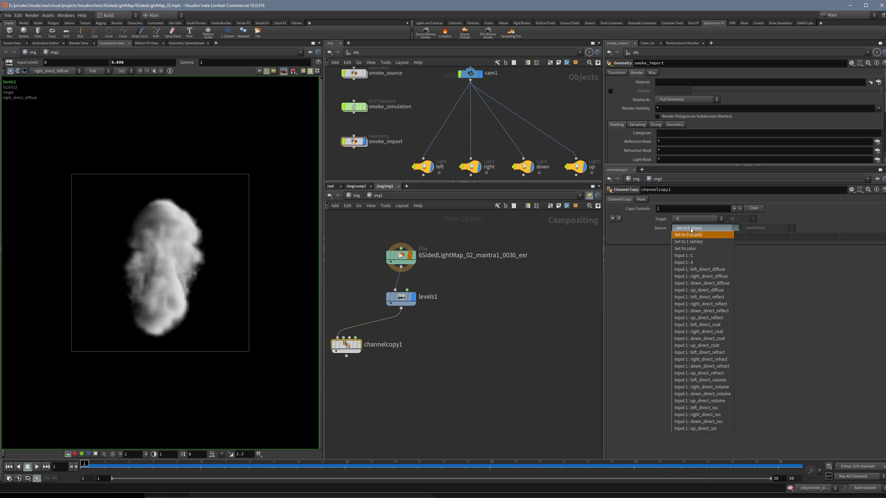
left_click(699, 270)
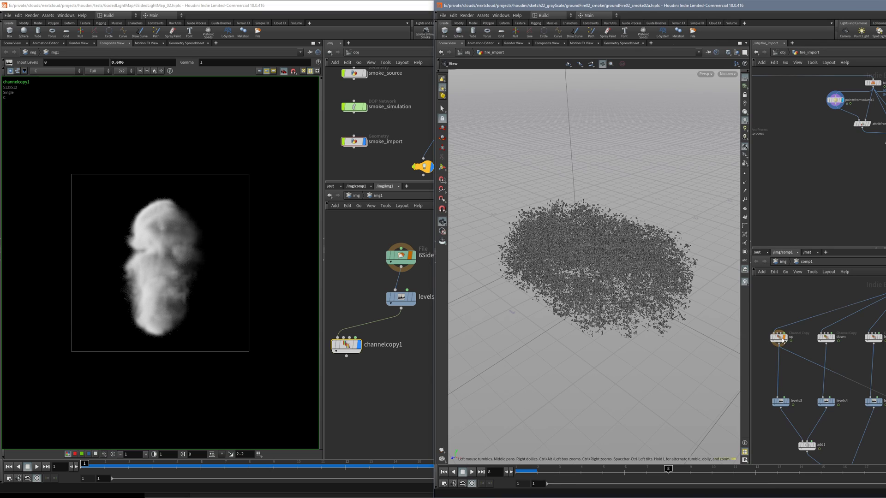
left_click(782, 338)
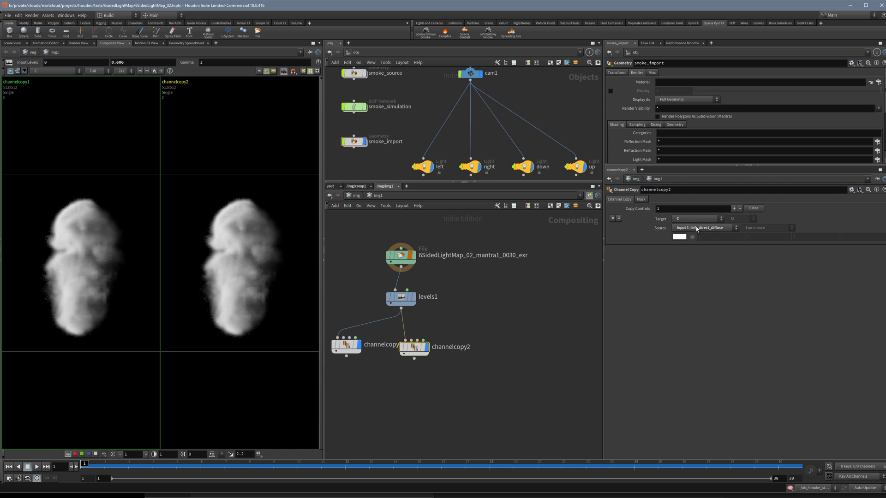
left_click(414, 346)
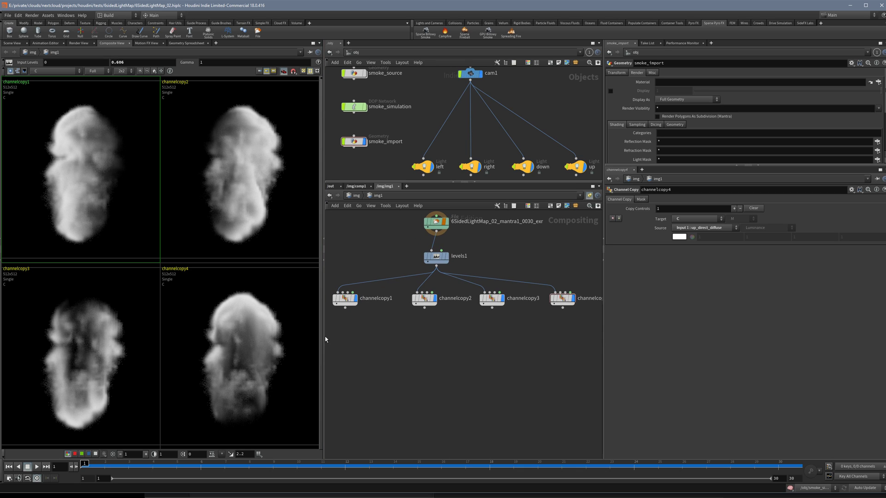
Step: Add a Levels node under channelcopy1 with green output zeroed so the first light turns blue
left_click(344, 298)
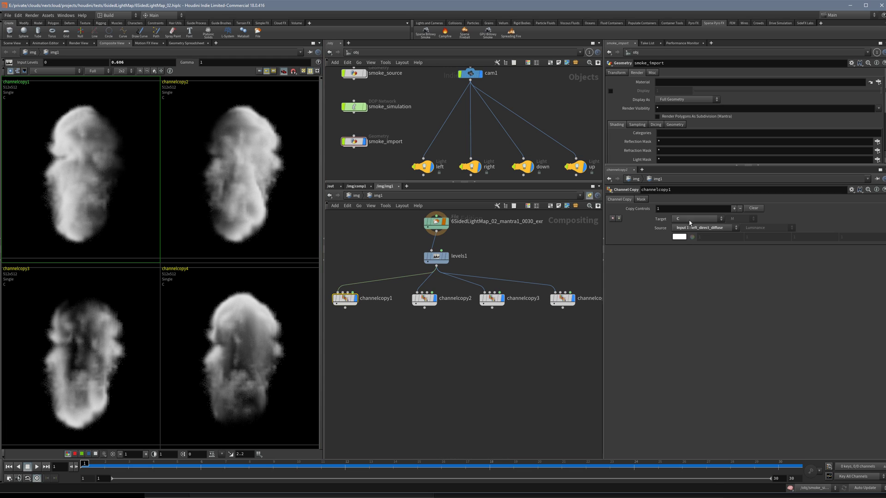
left_click(699, 219)
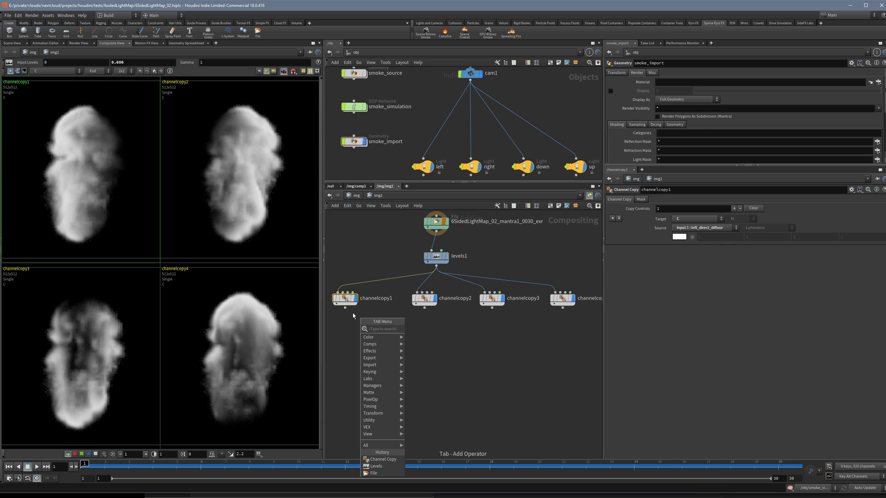
left_click(375, 466)
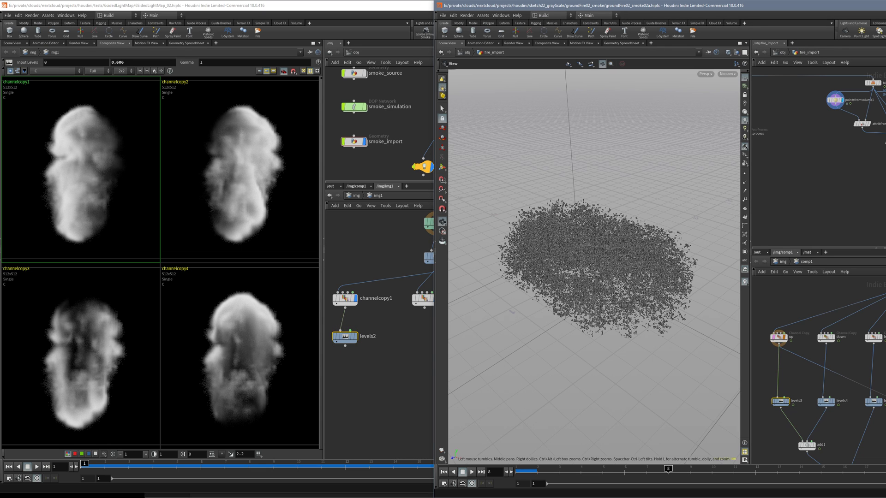
mouse_move(823, 397)
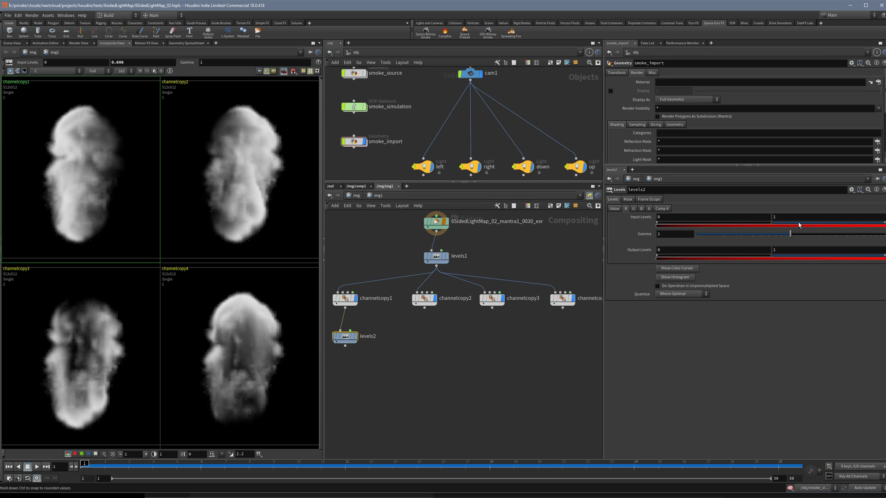
mouse_move(878, 252)
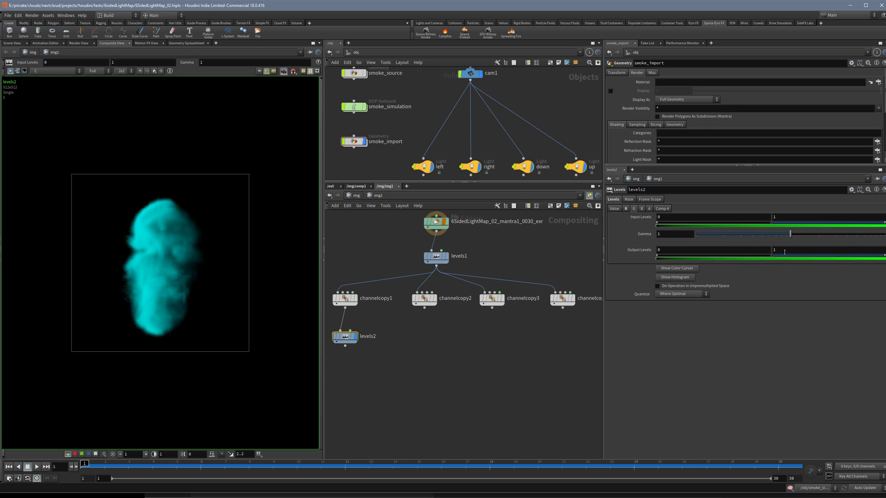
left_click_drag(884, 255, 874, 260)
type("0")
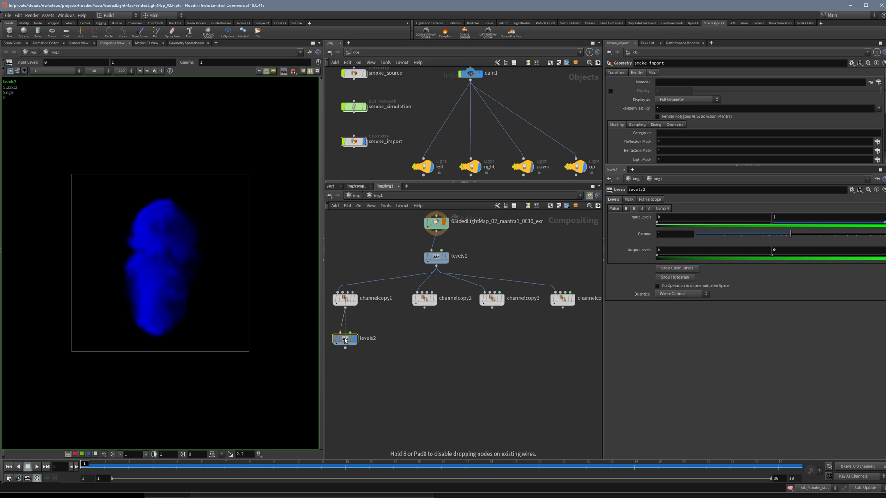
Step: Add a Levels node under channelcopy2 with blue output zeroed so the second light turns green
left_click(344, 338)
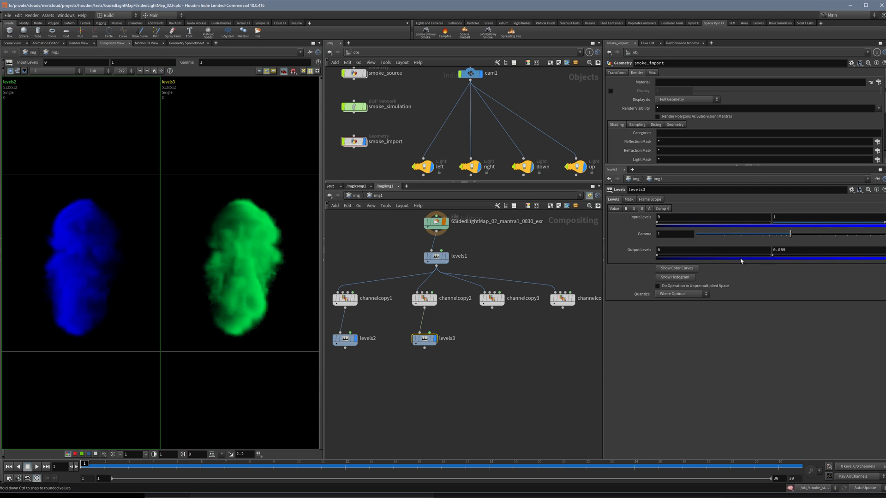
left_click_drag(769, 255, 771, 255)
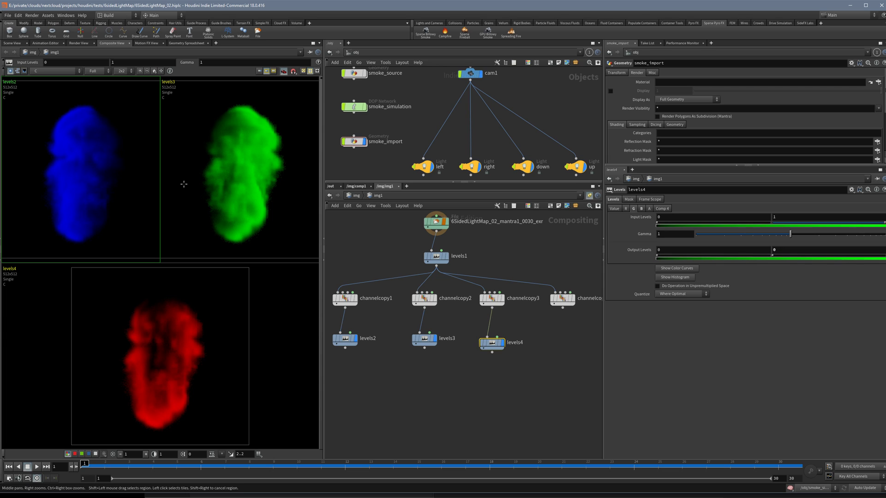
Step: Bring up the node menu to add channelcopy5 below add2
key("tab")
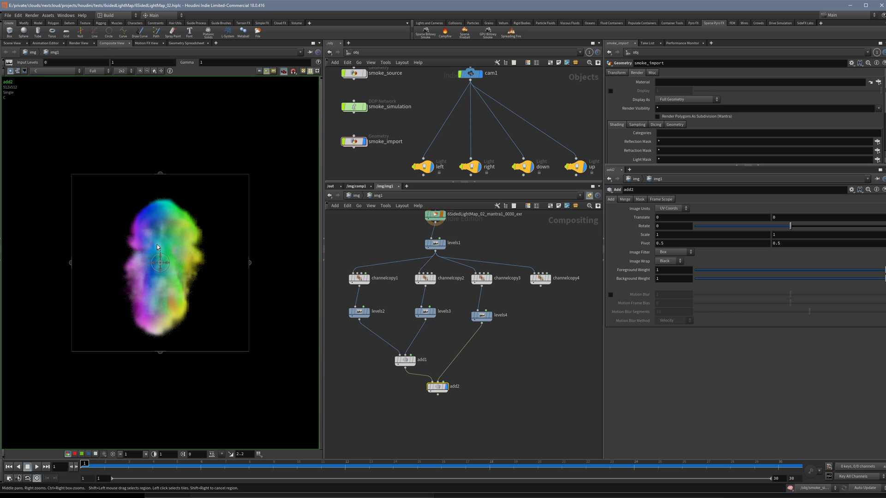
mouse_move(167, 265)
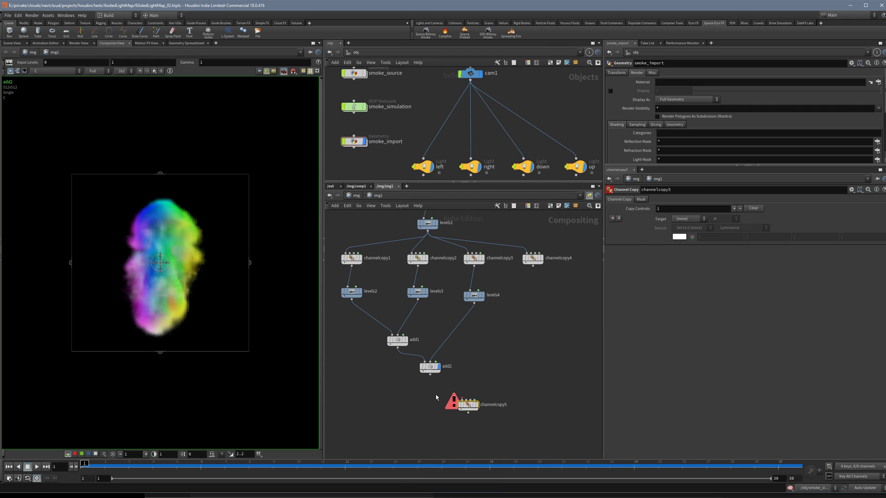
Step: Set channelcopy5's target to A and source to Input 1 : C, then review channelcopy4 and the File node
left_click(700, 218)
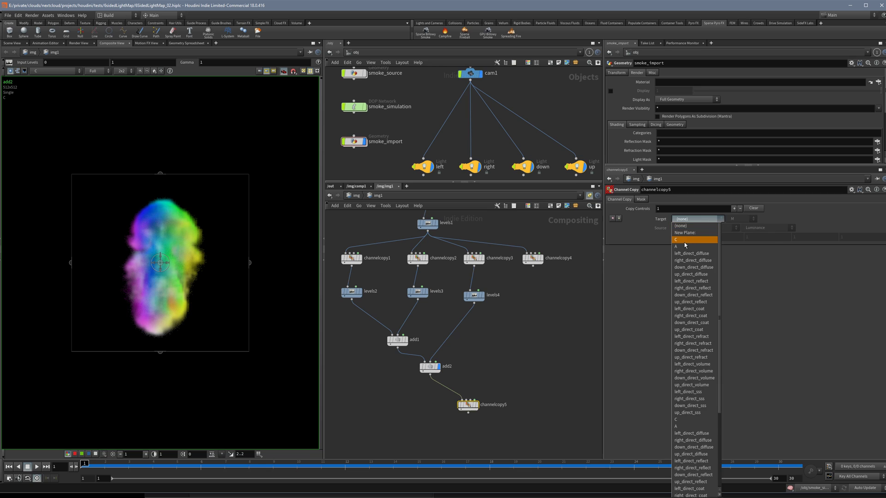
left_click(675, 247)
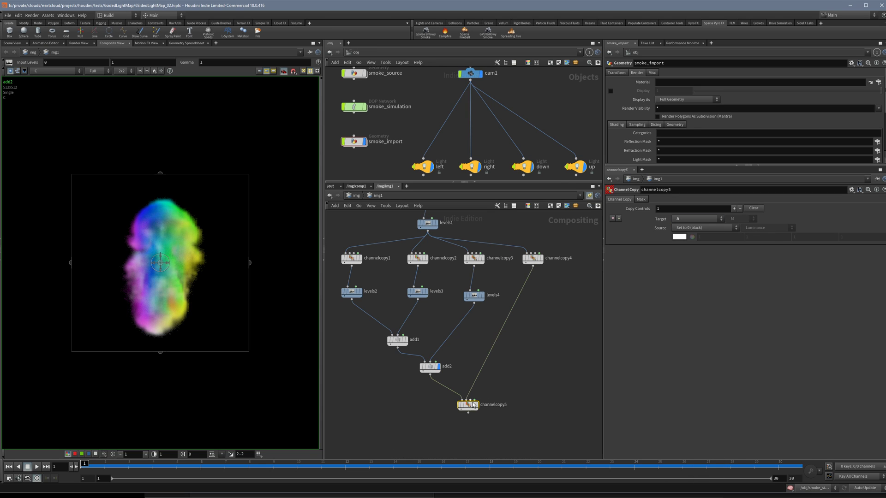
left_click(701, 228)
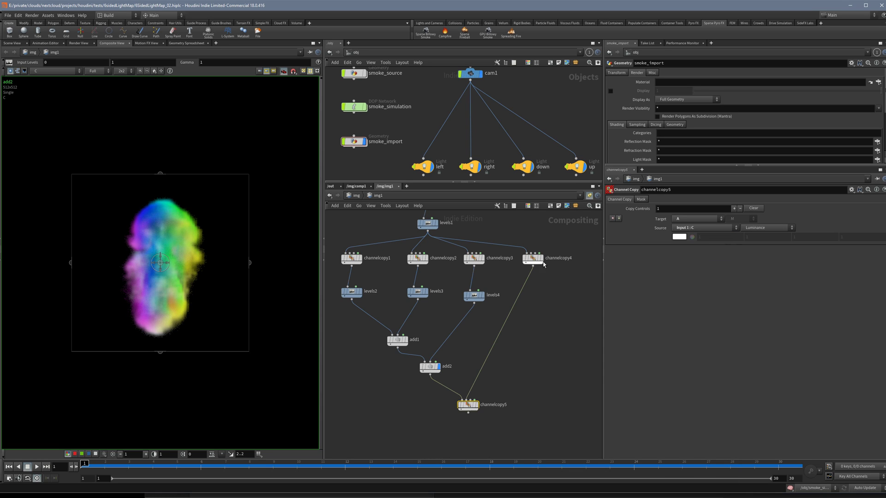
left_click(532, 259)
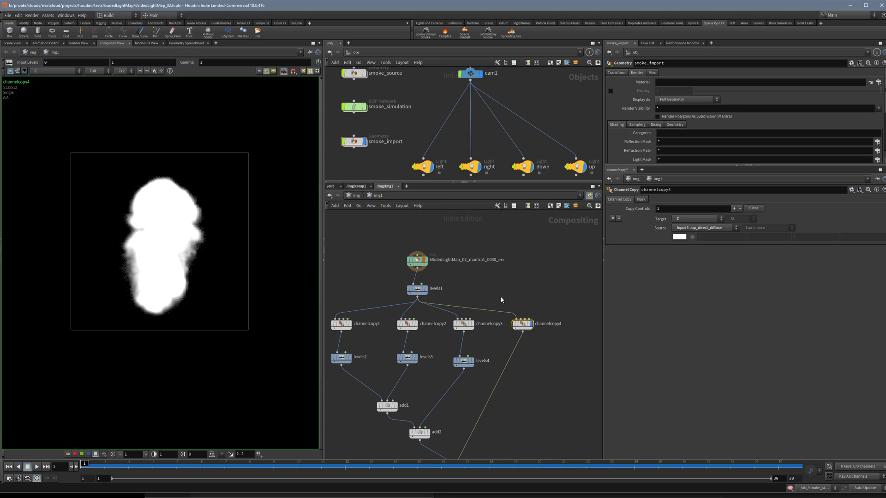
mouse_move(697, 233)
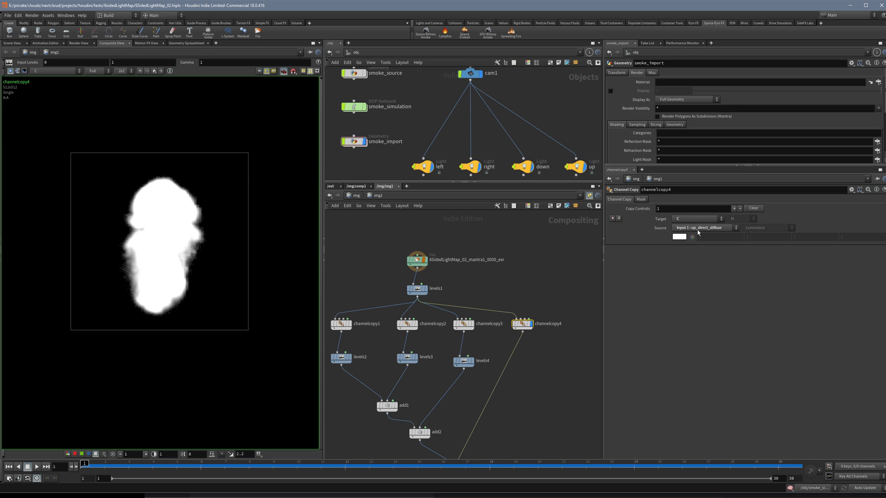
mouse_move(696, 241)
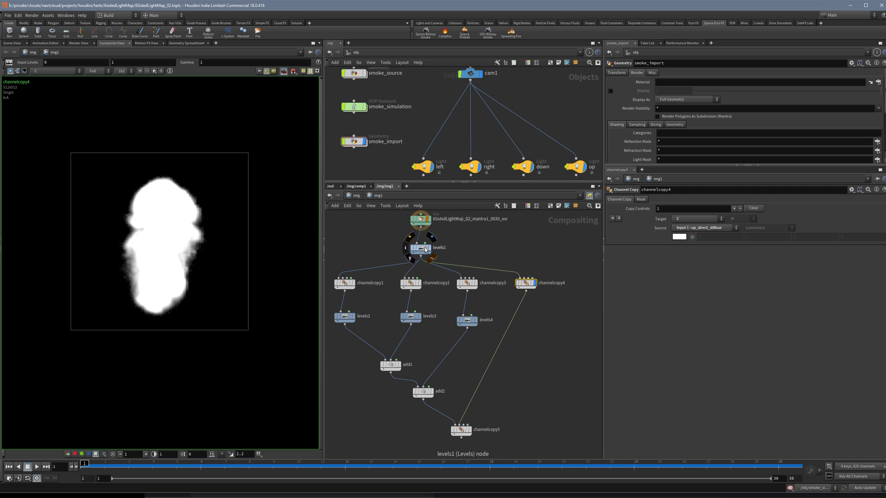
left_click(421, 248)
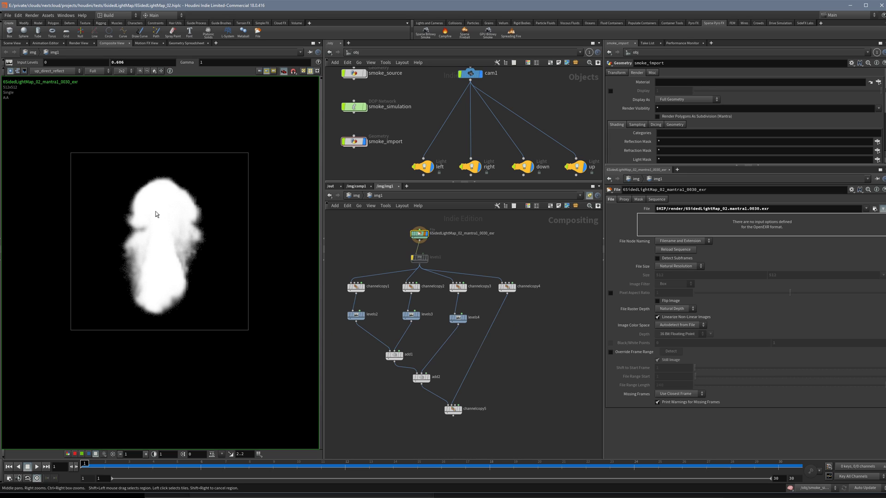
Step: View the left_direct_diffuse plane, then preview channelcopy4 and channelcopy5's grey smoke output
left_click(55, 71)
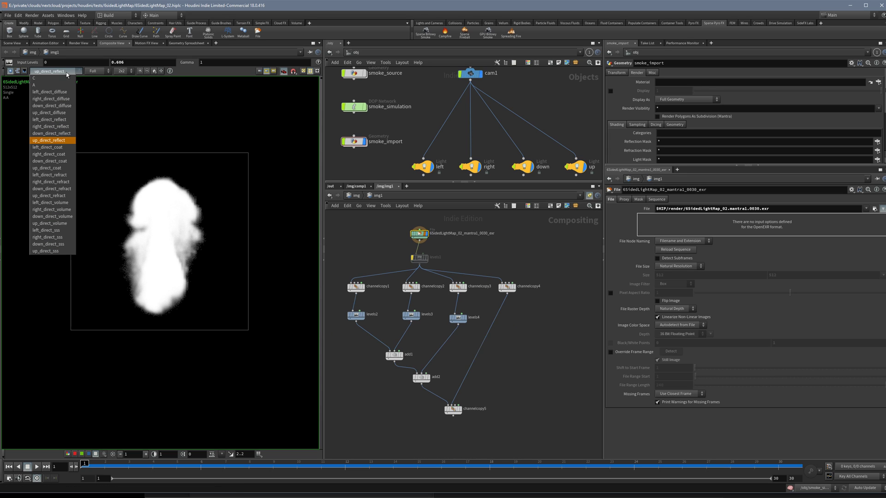
mouse_move(66, 112)
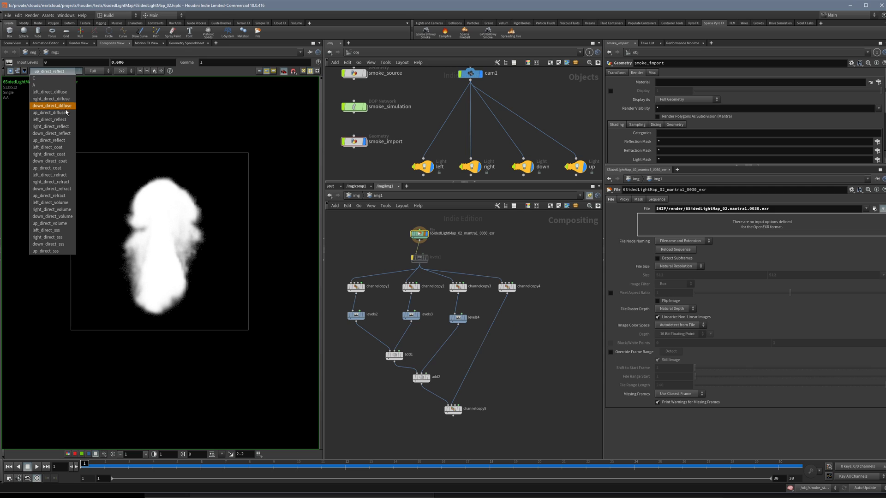
mouse_move(50, 113)
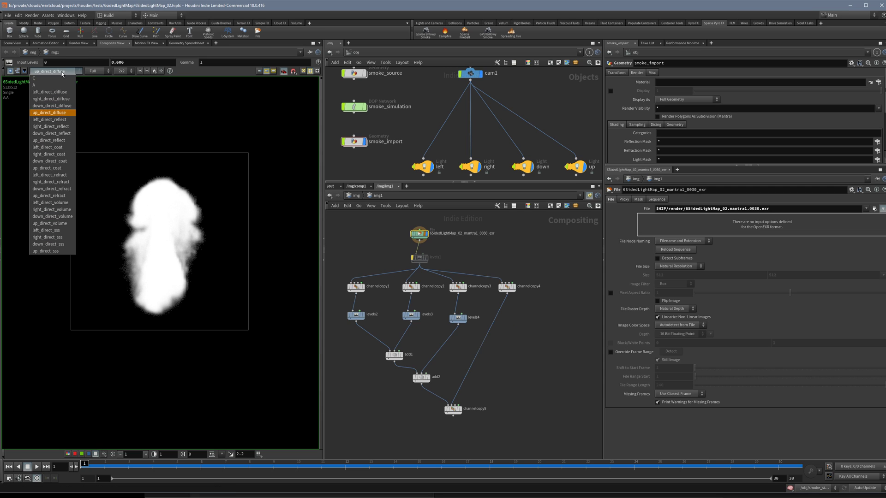
mouse_move(51, 99)
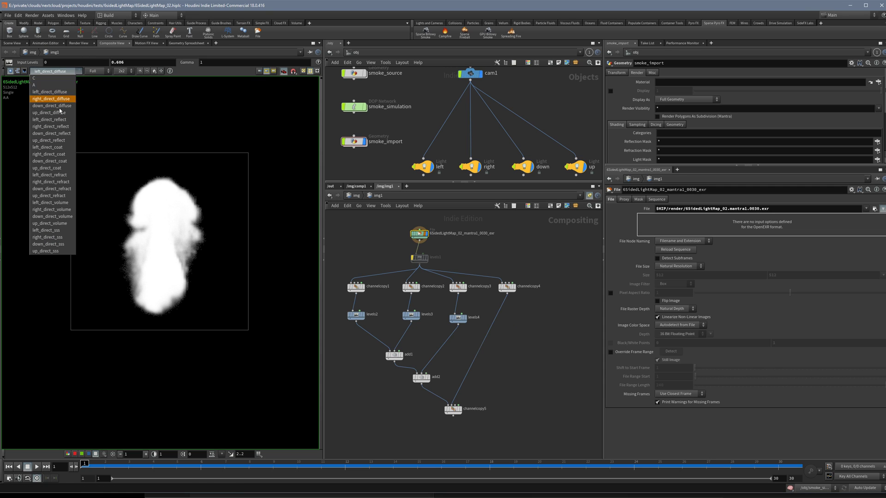
left_click(50, 91)
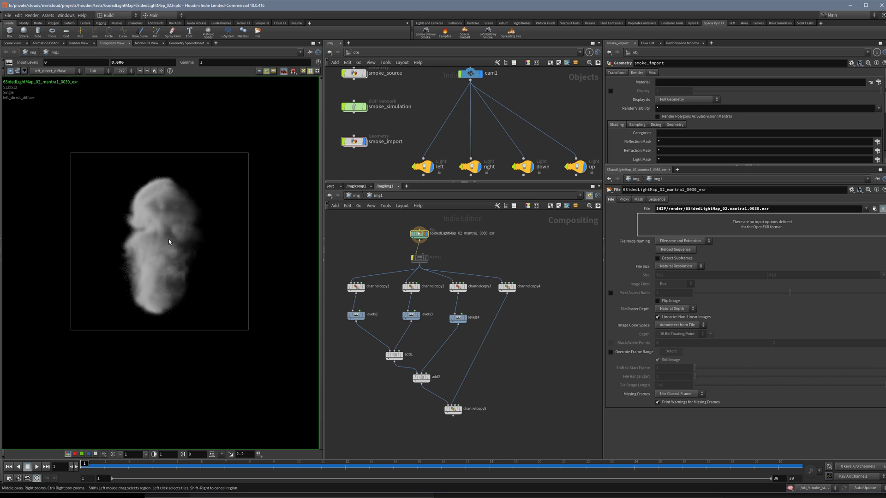
left_click(53, 71)
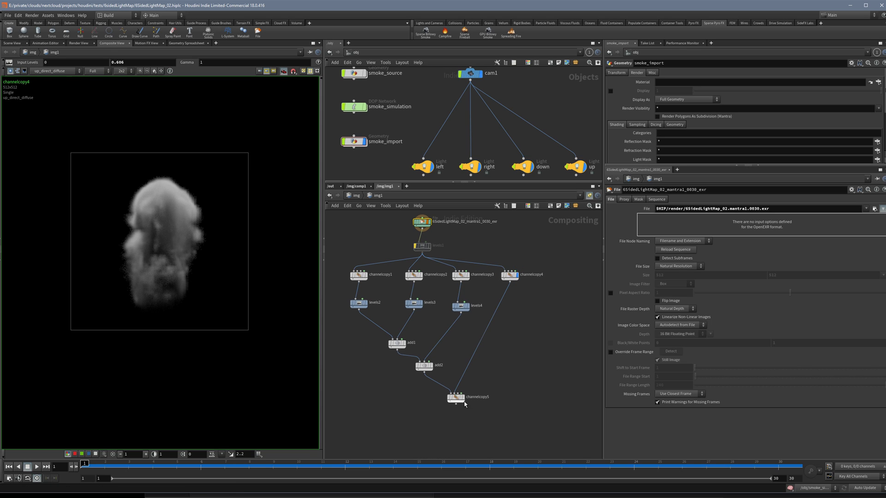
left_click(455, 397)
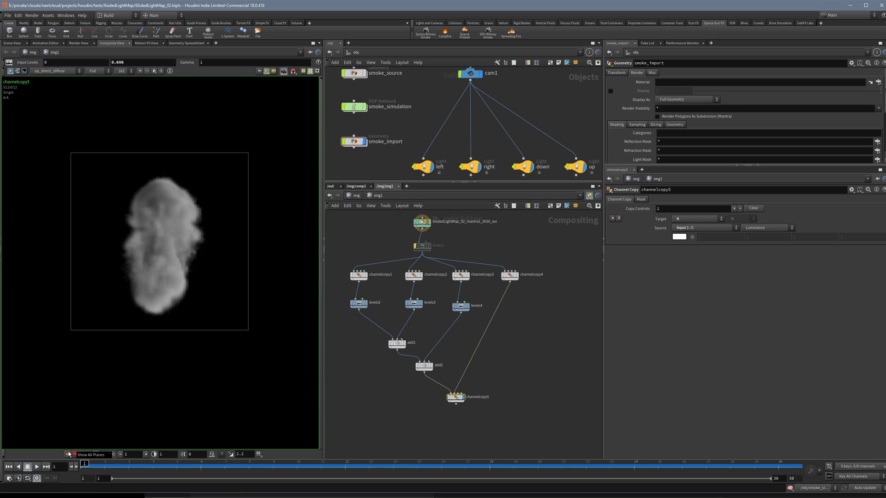
mouse_move(455, 397)
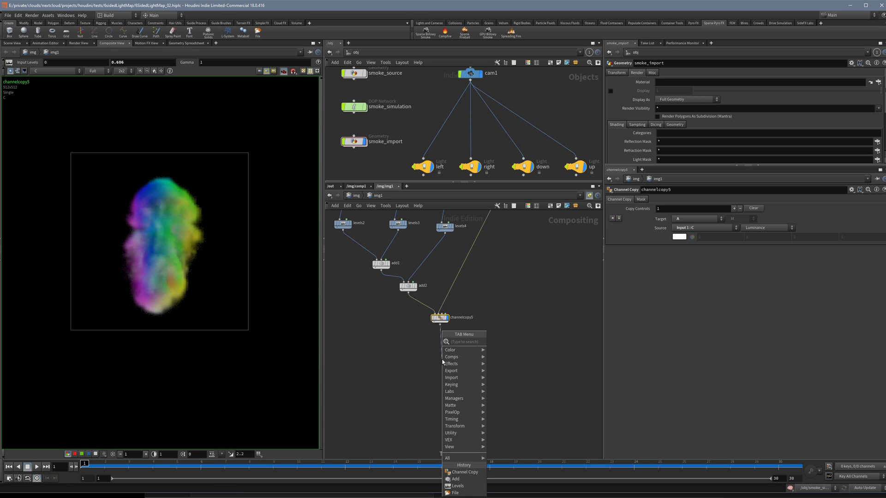
Step: Add ROP File Output rop_comp1 under channelcopy5 writing $HIP/render/$HIPNAME.$OS.$F4.exr
type("rop")
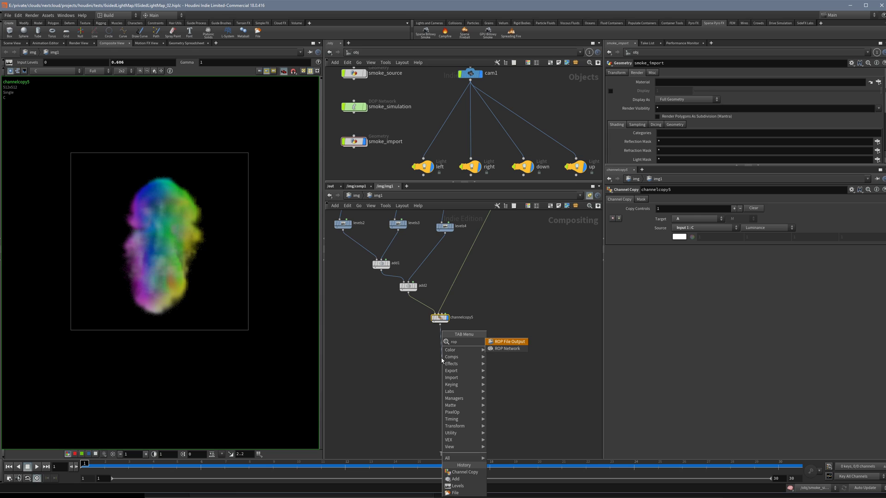
left_click(508, 341)
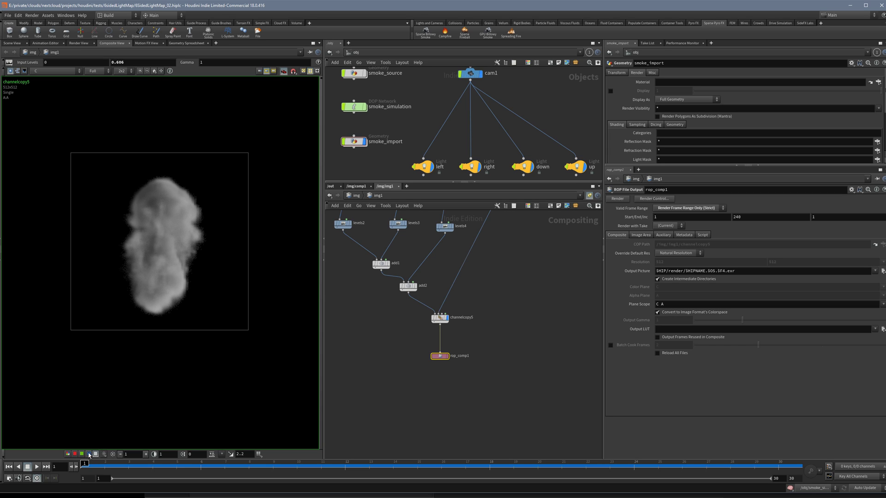
left_click(89, 454)
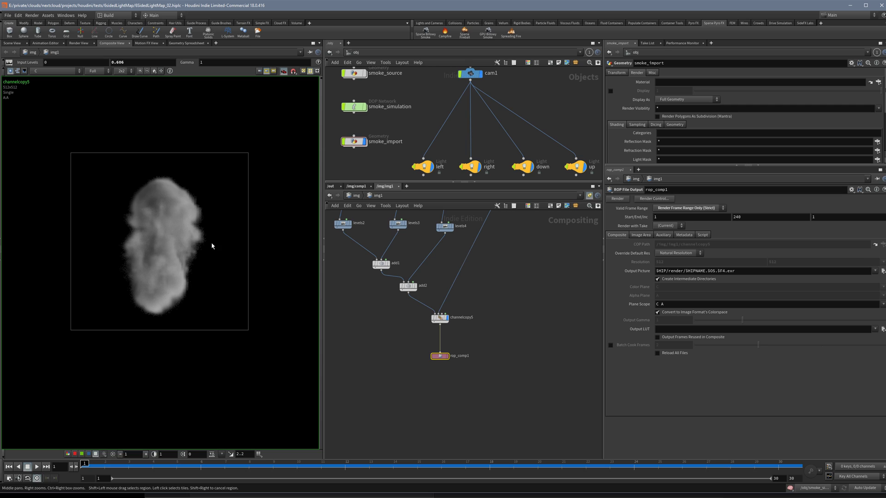
mouse_move(187, 221)
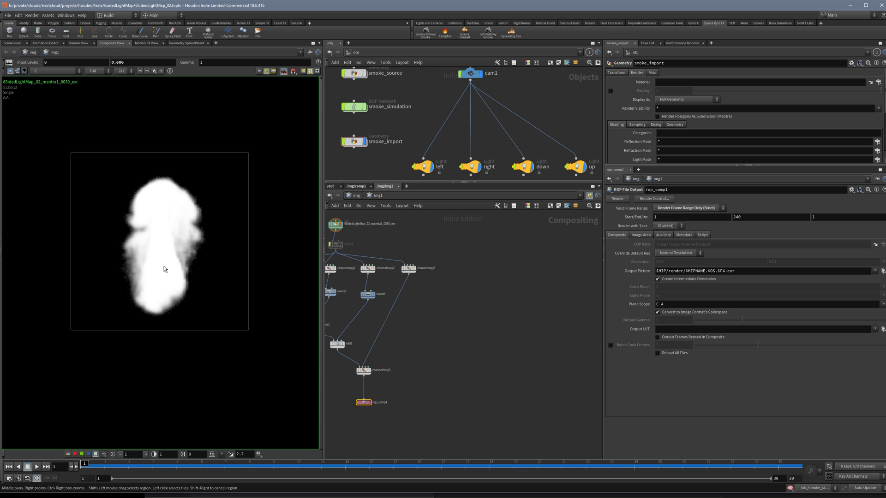
mouse_move(197, 299)
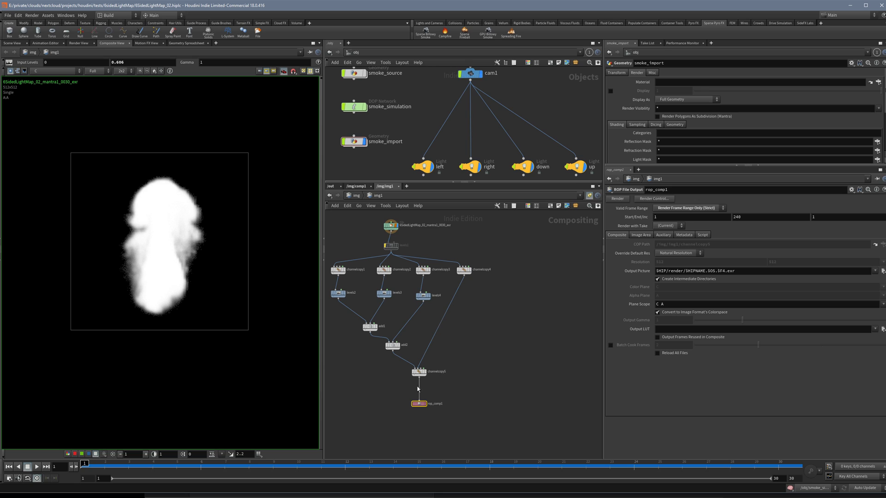
mouse_move(314, 243)
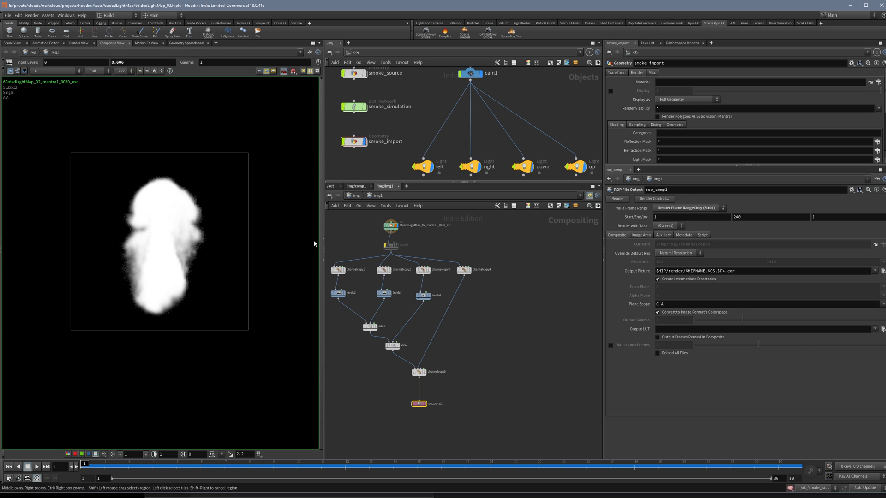
mouse_move(521, 350)
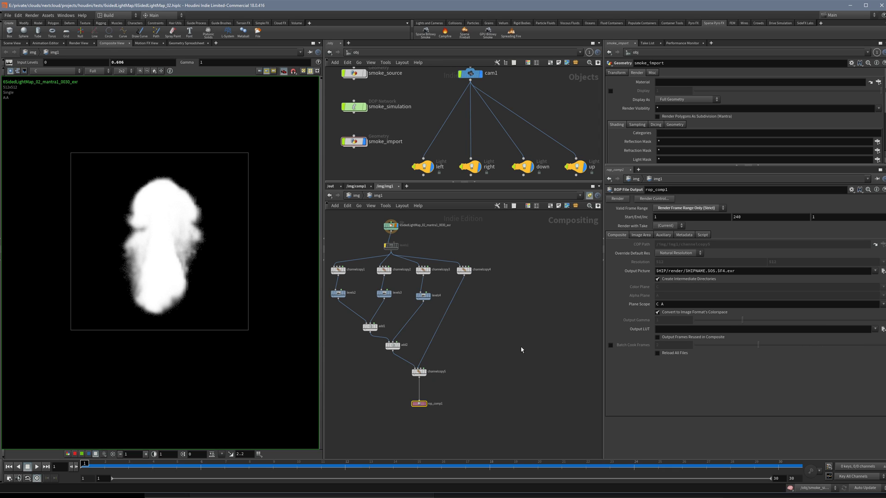
mouse_move(460, 299)
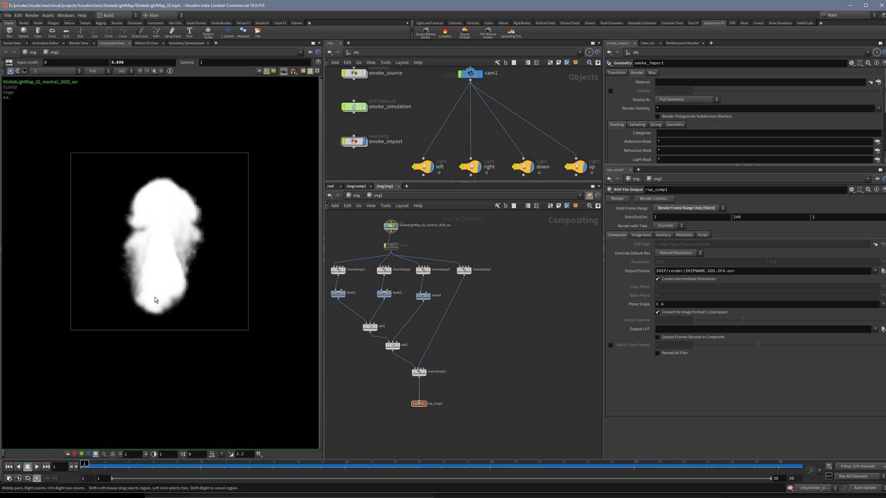
mouse_move(479, 309)
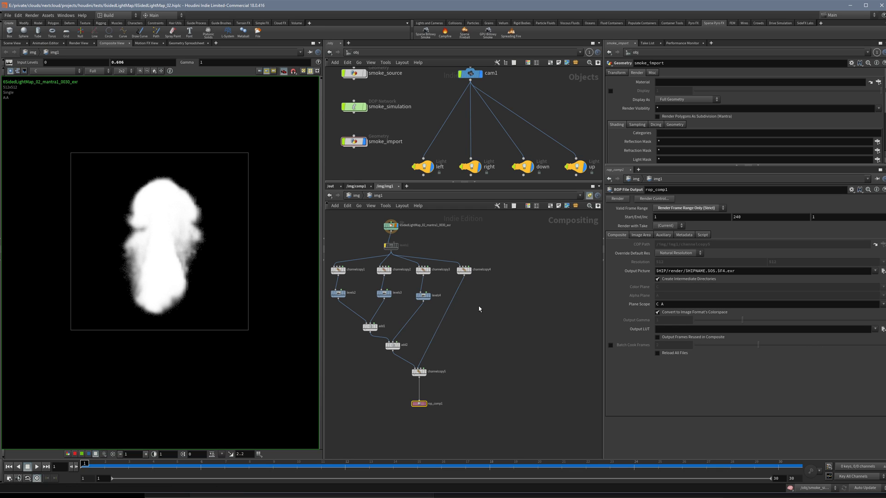
mouse_move(481, 290)
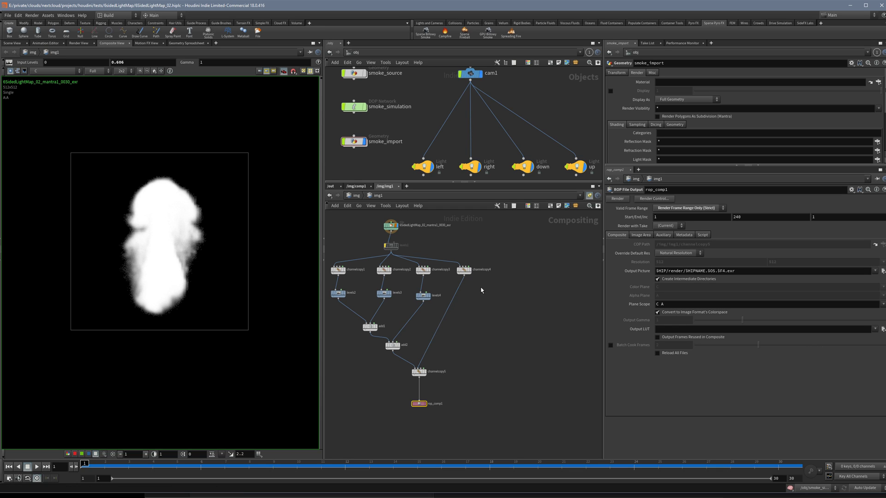
mouse_move(433, 401)
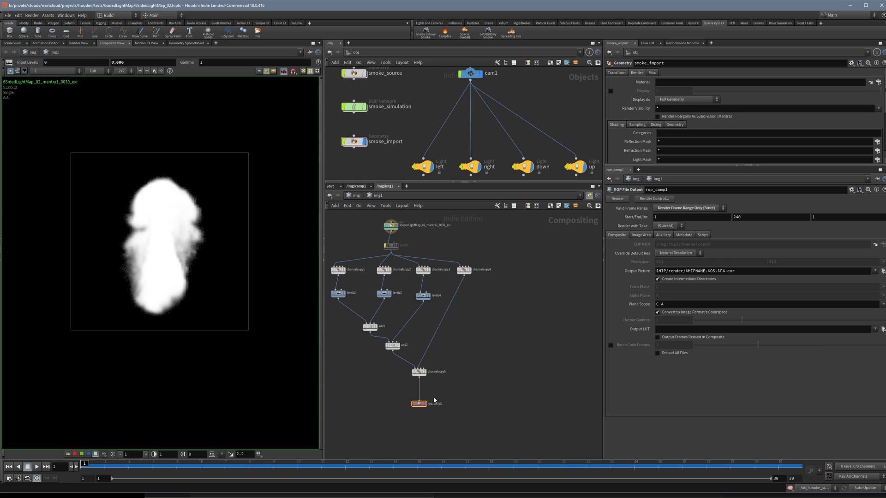